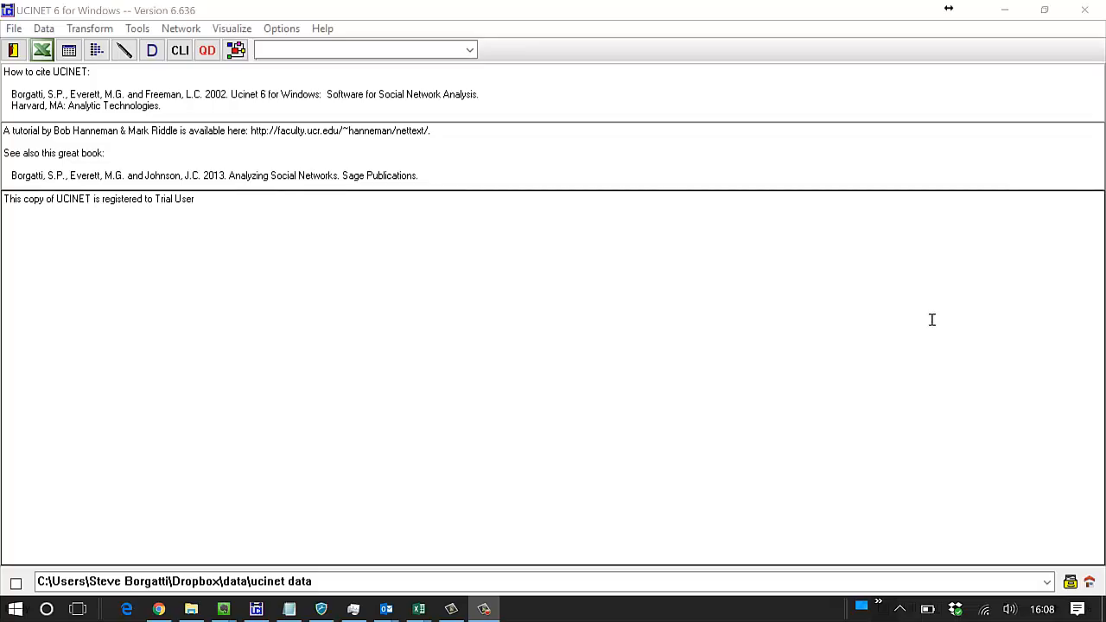
mouse_move(867, 301)
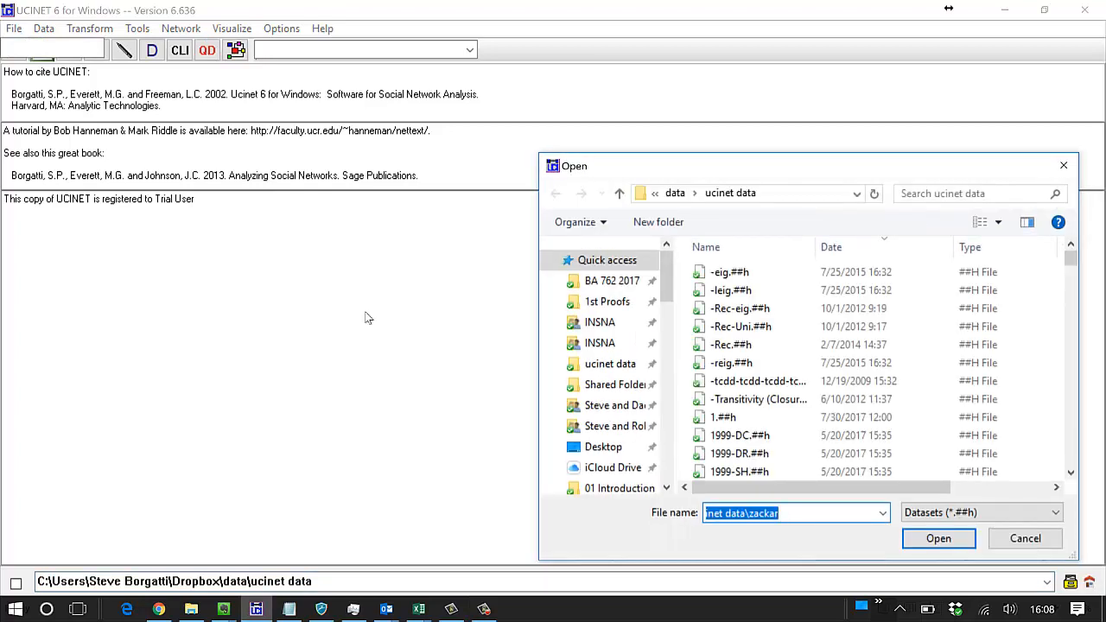
mouse_move(847, 551)
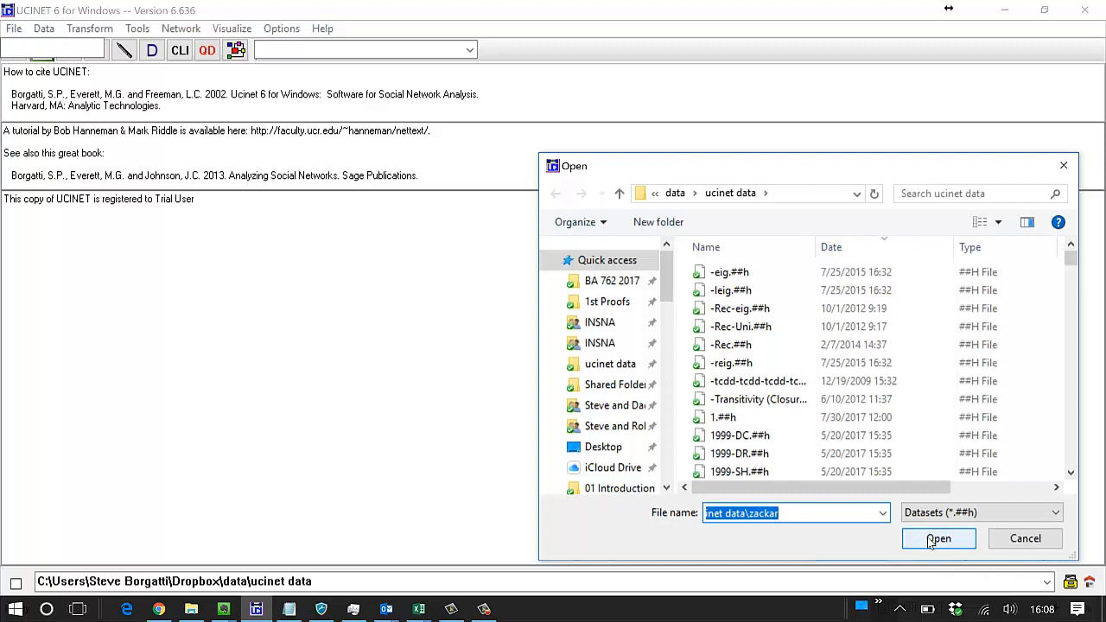
- Load the karate club network in NetDraw and start saving the diagram as a metafile
click(938, 539)
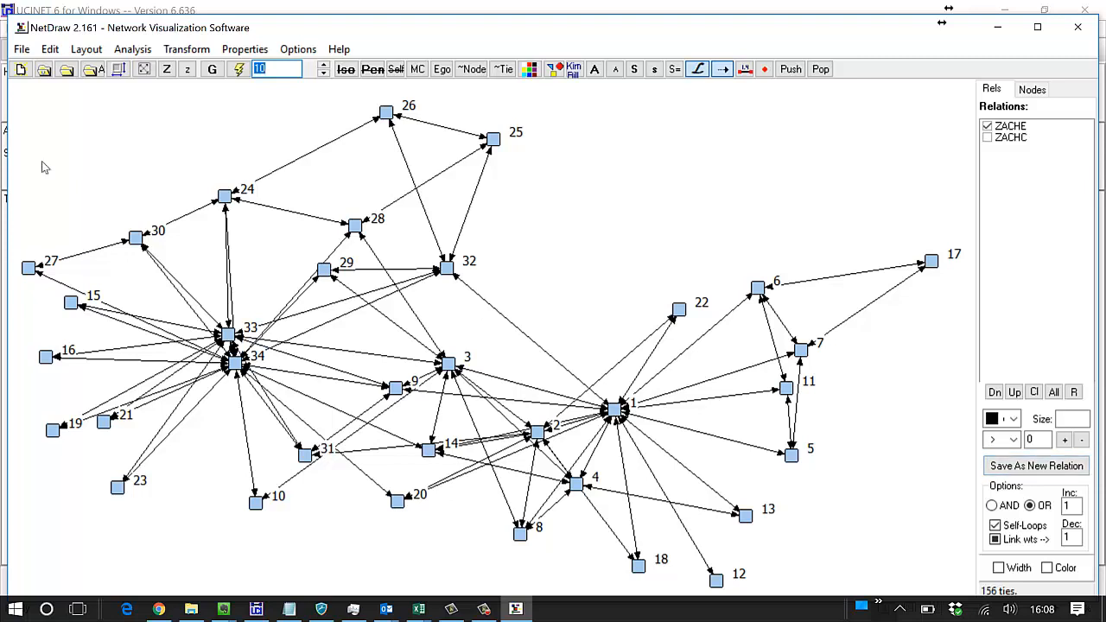
click(21, 48)
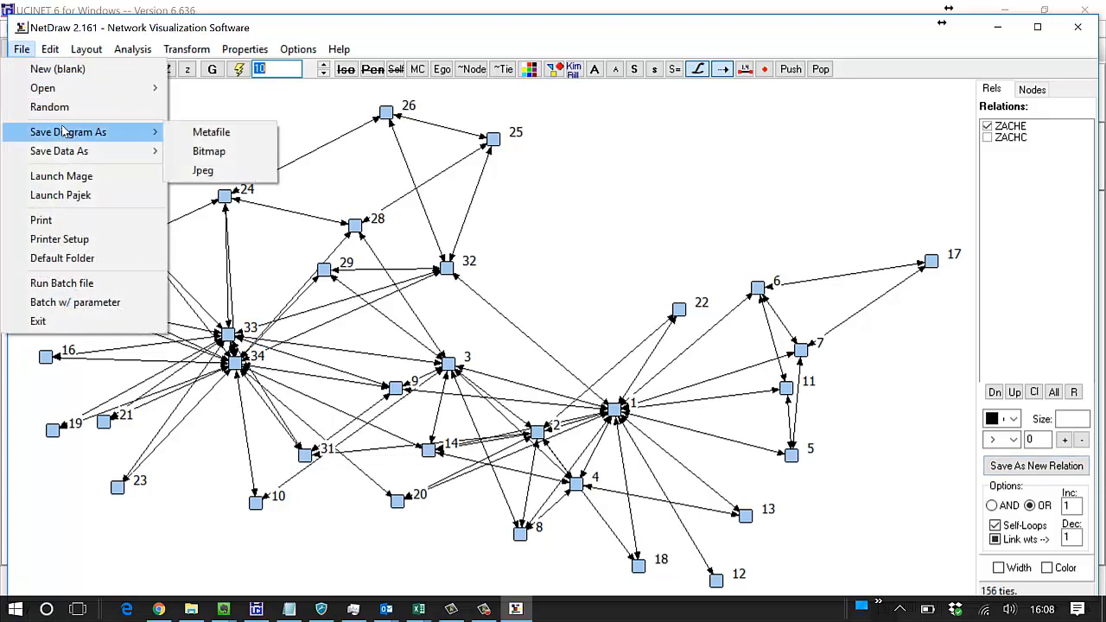
mouse_move(211, 132)
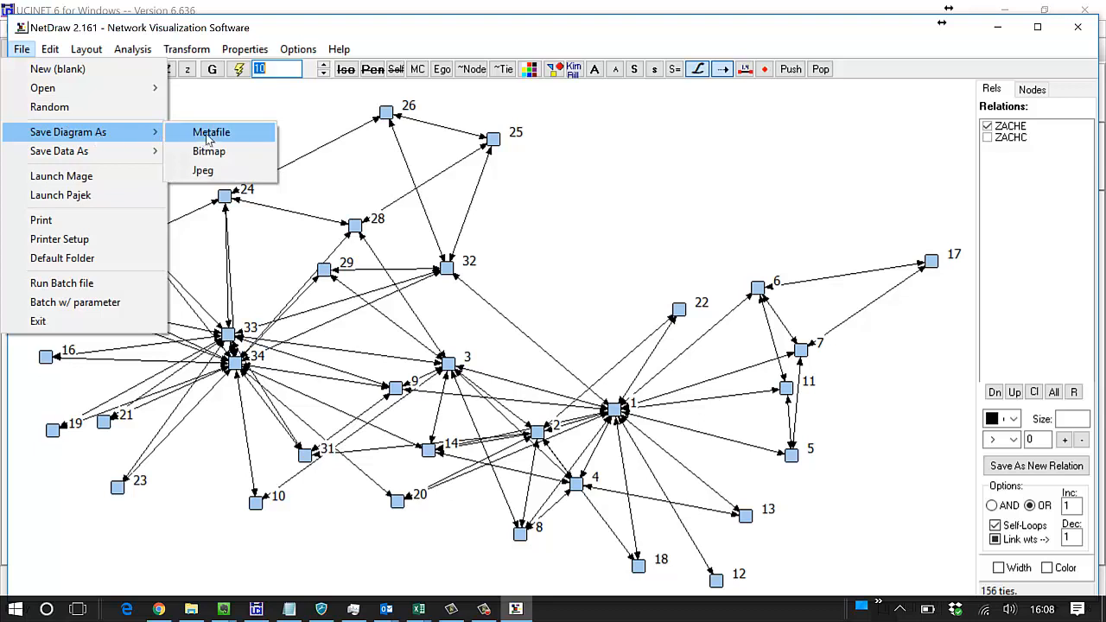
click(211, 131)
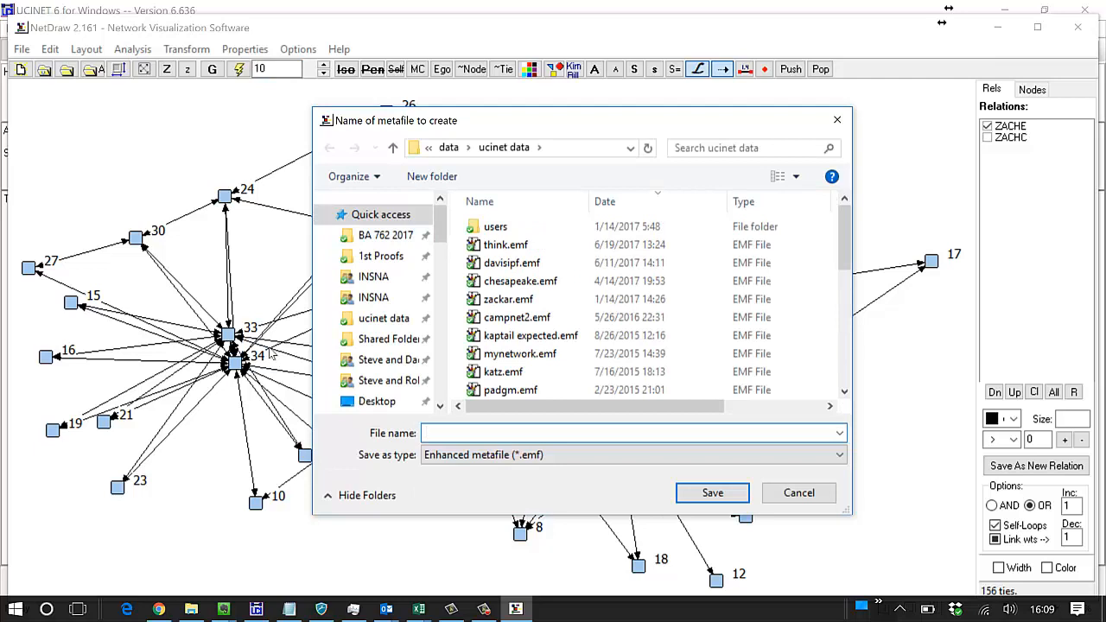
- Save the diagram as metafile 'atest', then switch over to PowerPoint's start screen
click(631, 432)
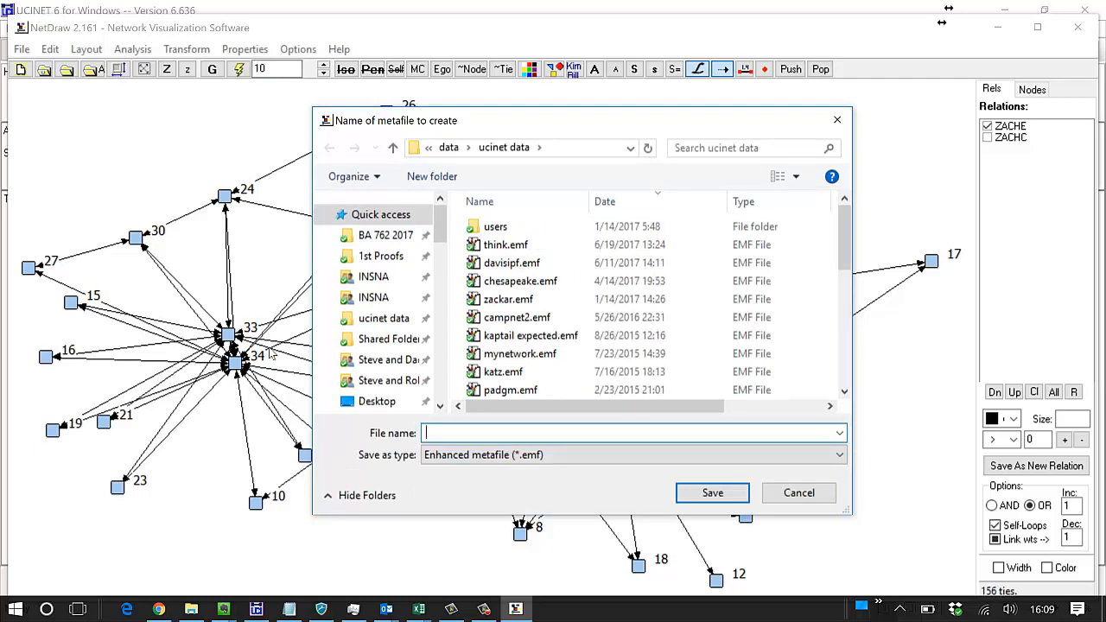
text(atest)
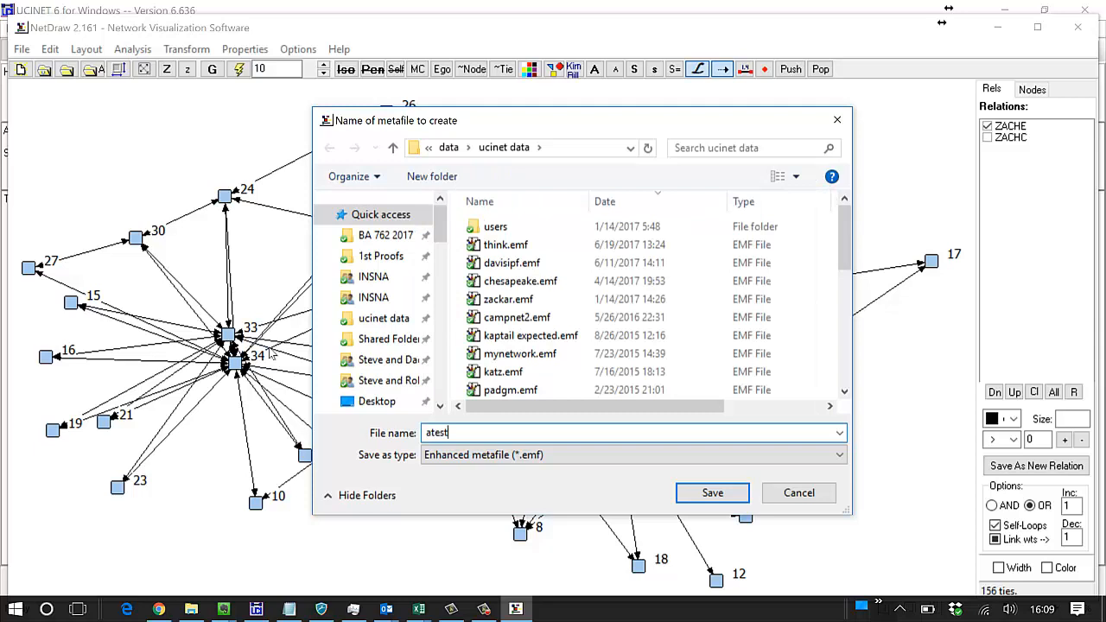
click(712, 493)
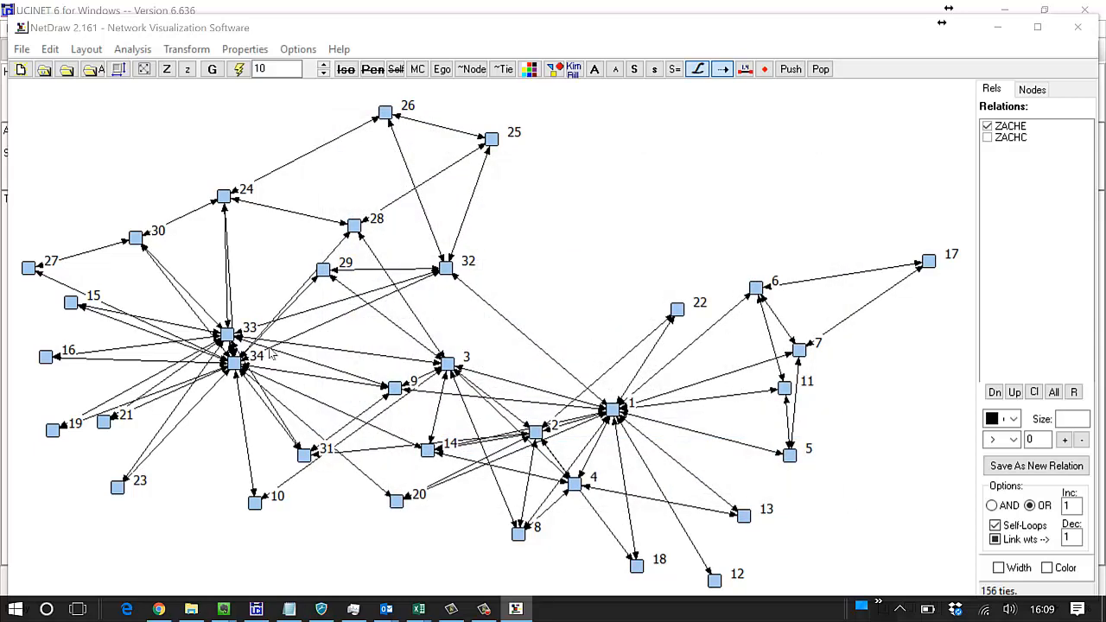
mouse_move(13, 420)
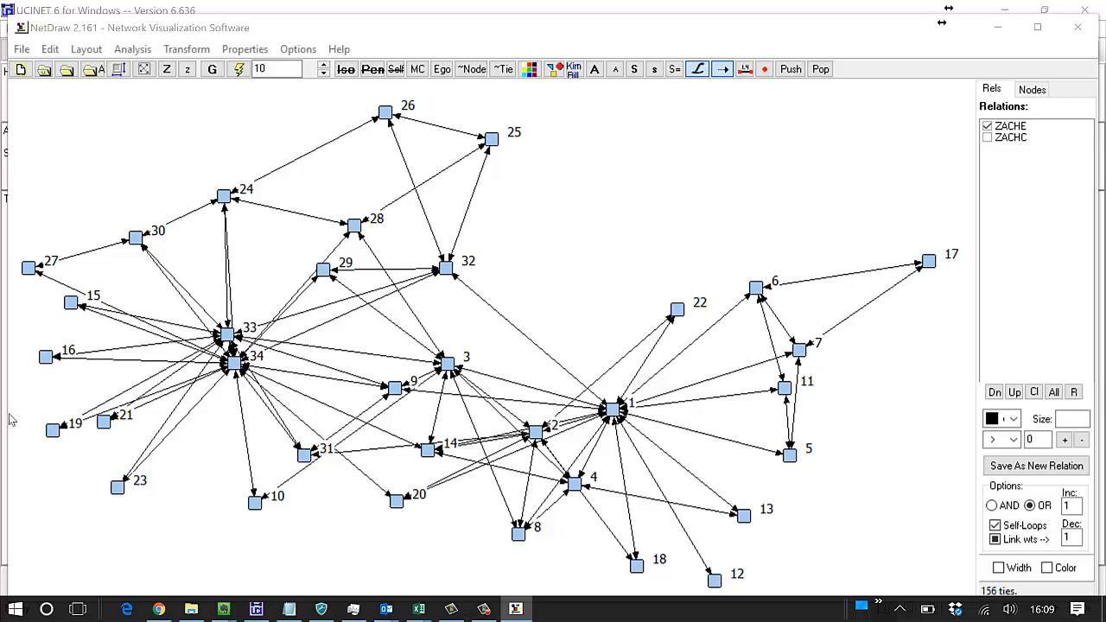
click(14, 609)
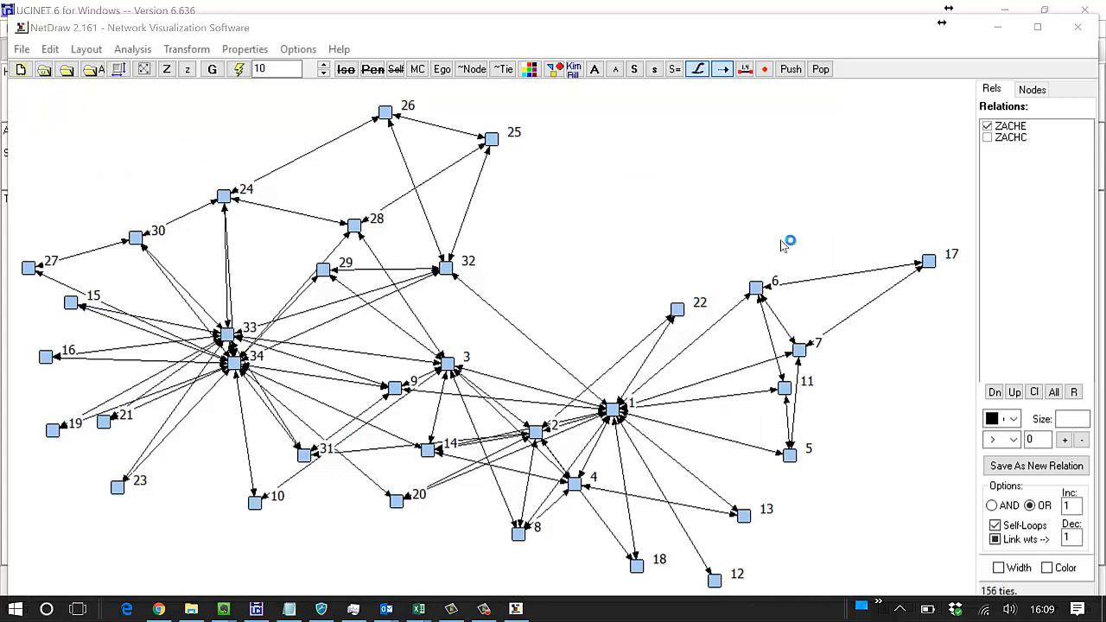
click(547, 608)
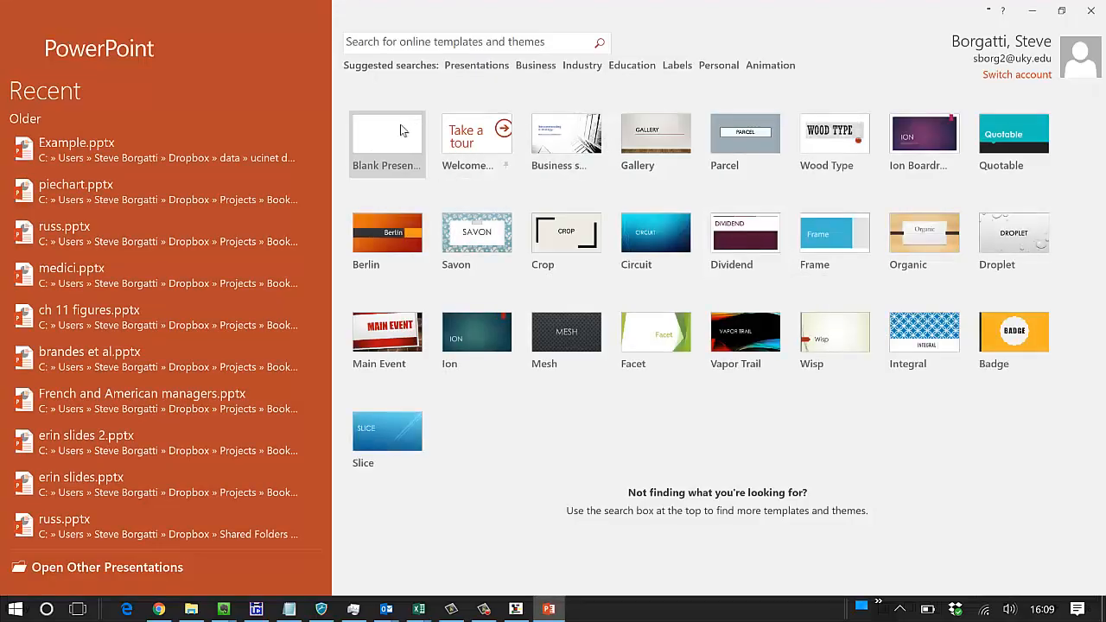
- Create a blank presentation and give its slide the Blank layout
click(387, 141)
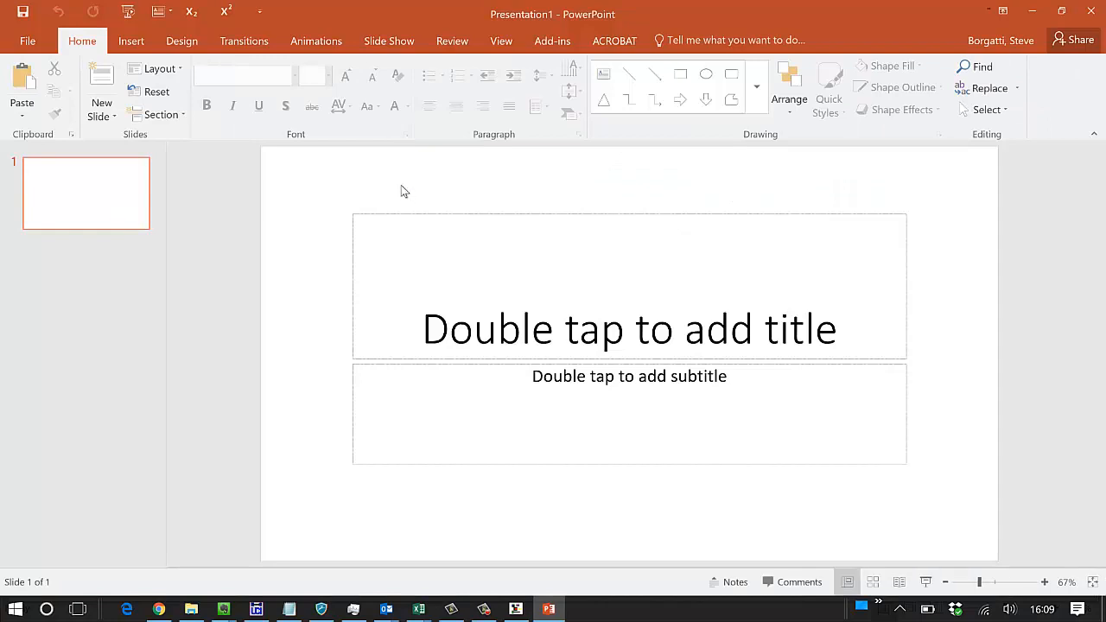
click(159, 69)
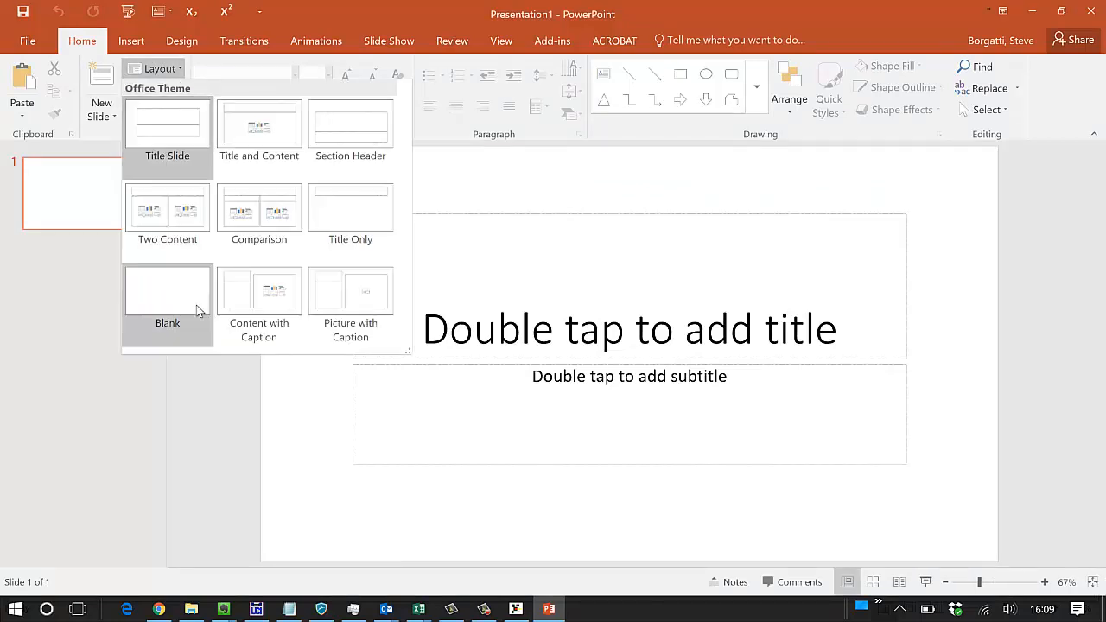
click(167, 294)
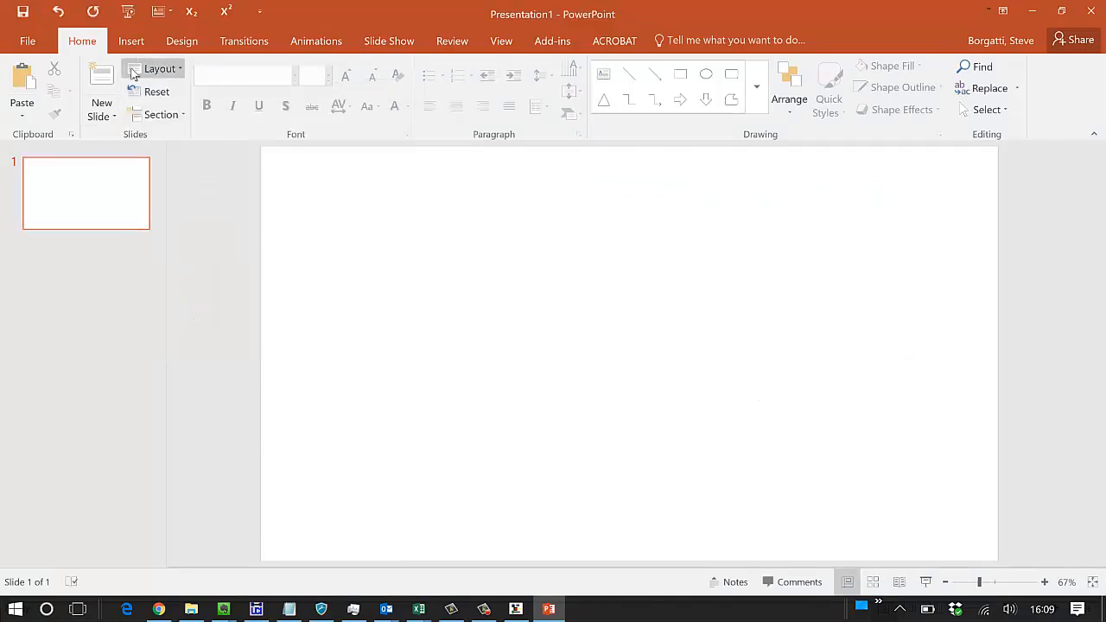
click(131, 42)
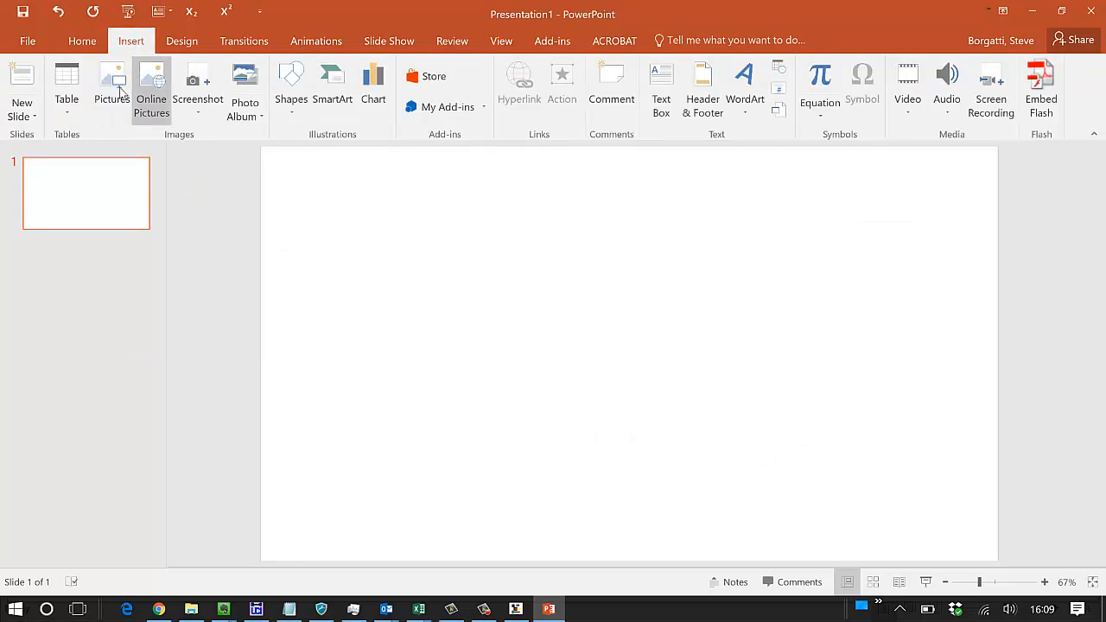
- Insert the atest.emf picture from the ucinet data folder onto the slide
click(111, 86)
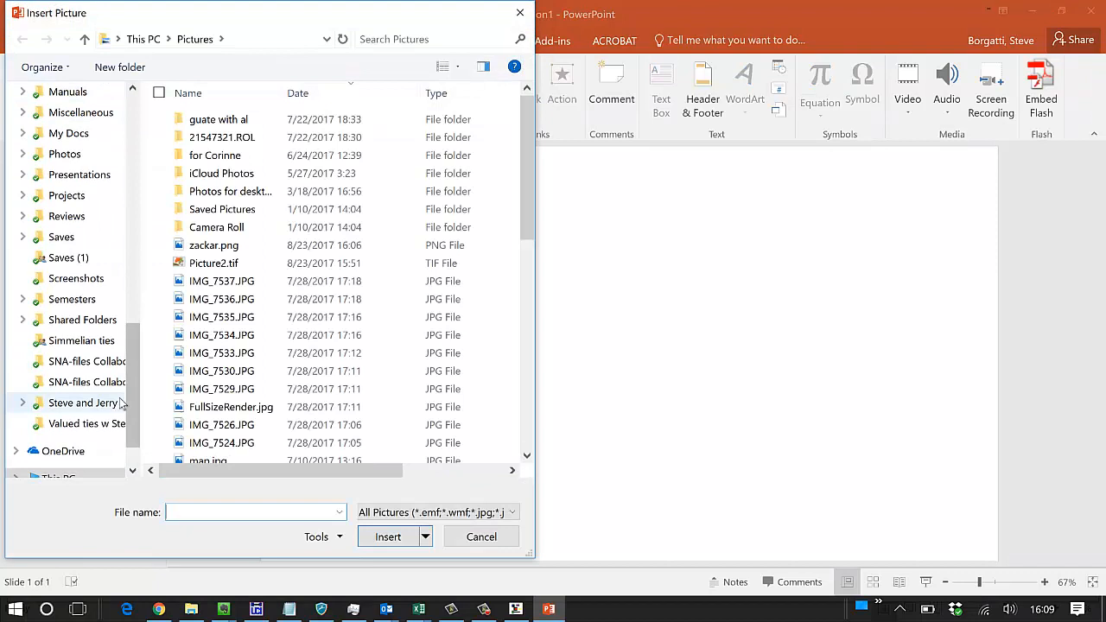
scroll(up, 3)
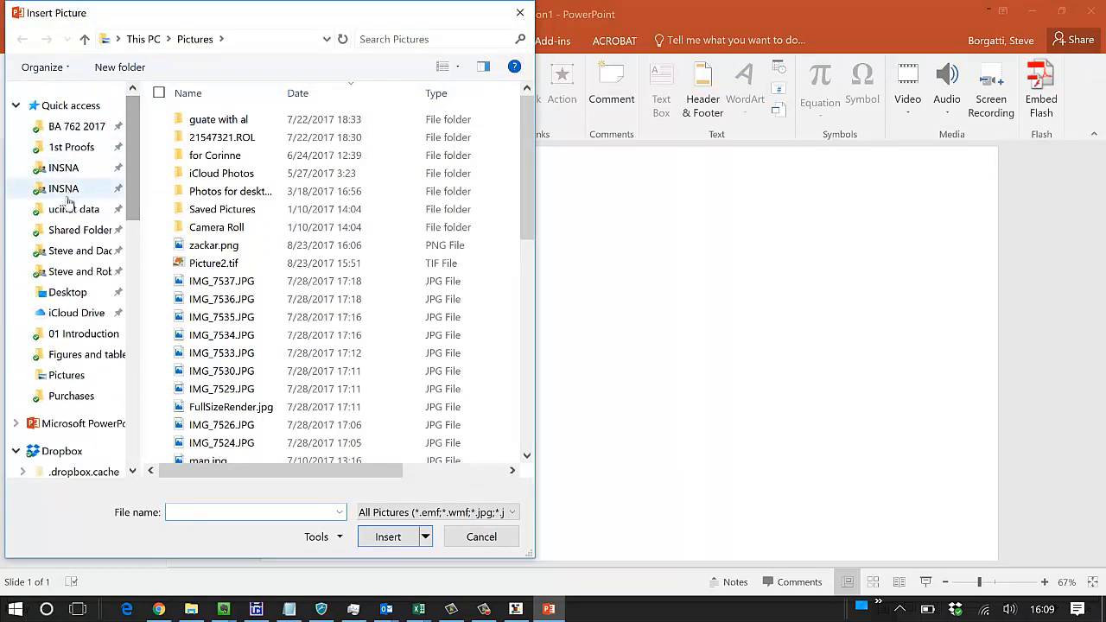
click(74, 209)
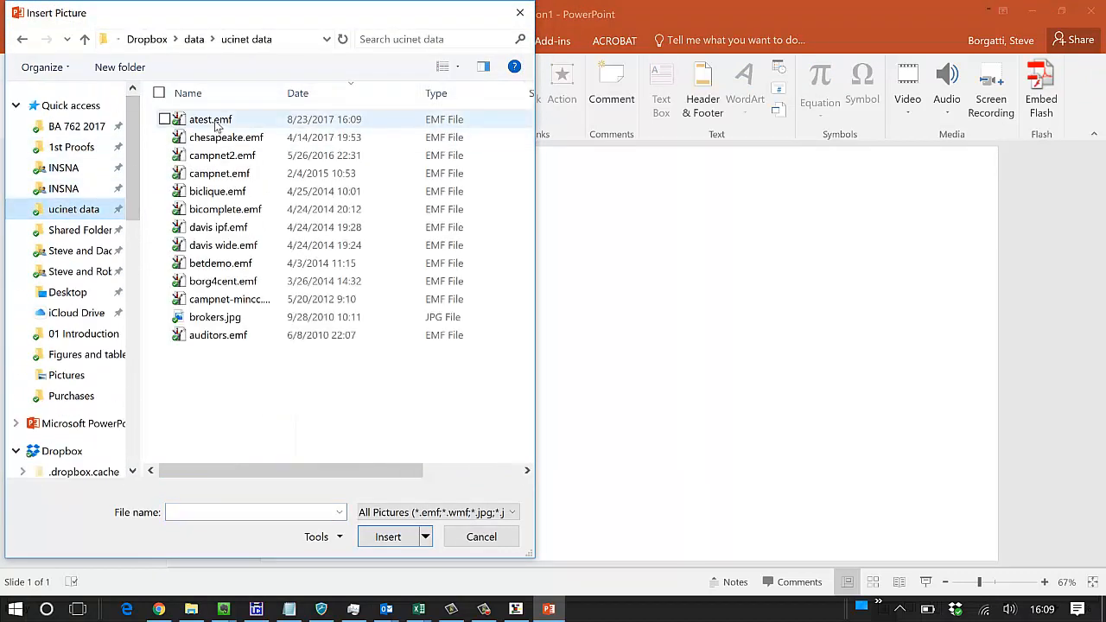
click(211, 120)
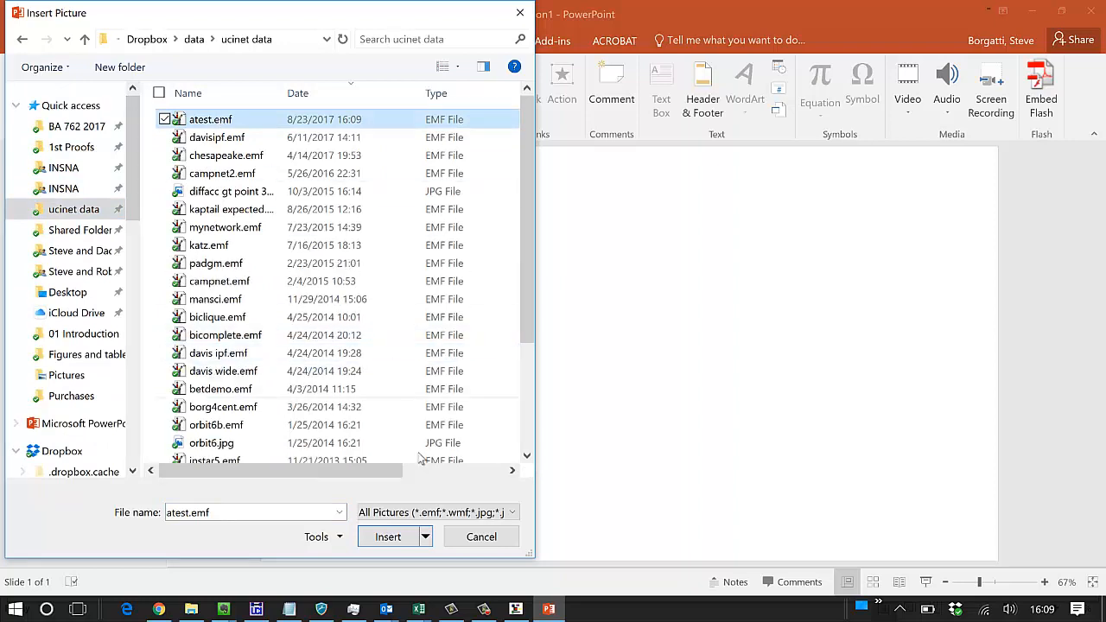
click(387, 535)
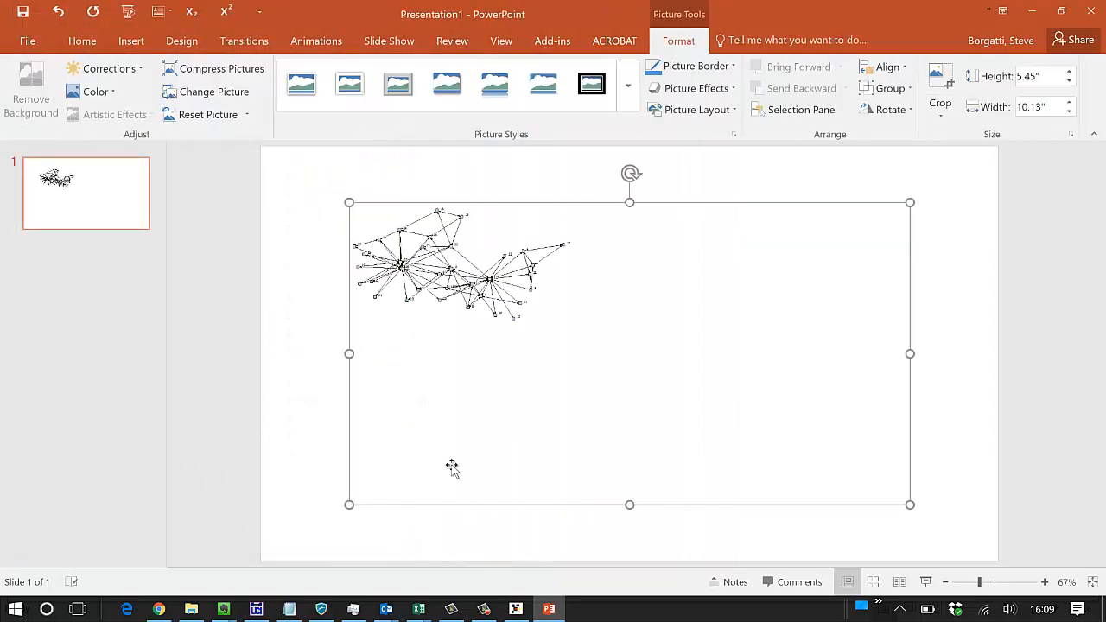
mouse_move(467, 470)
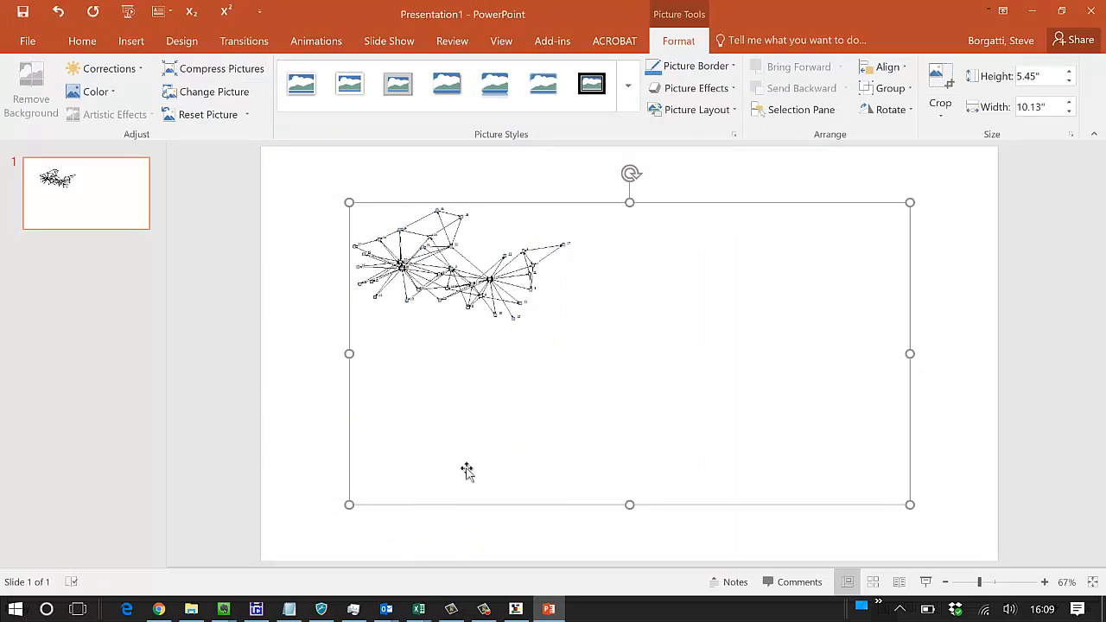
mouse_move(521, 480)
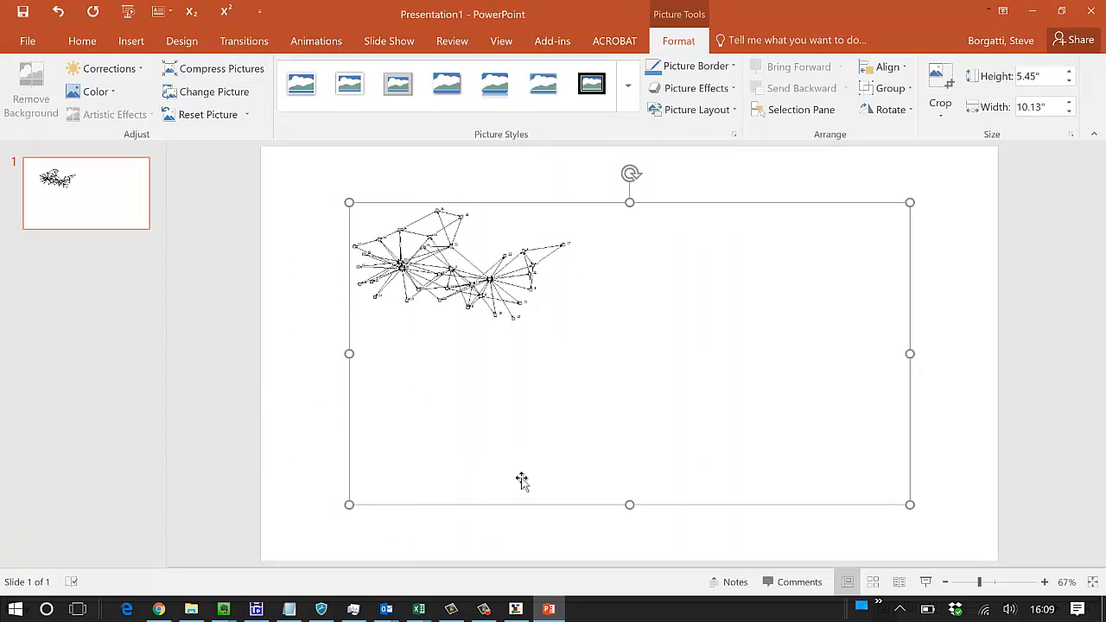
mouse_move(907, 200)
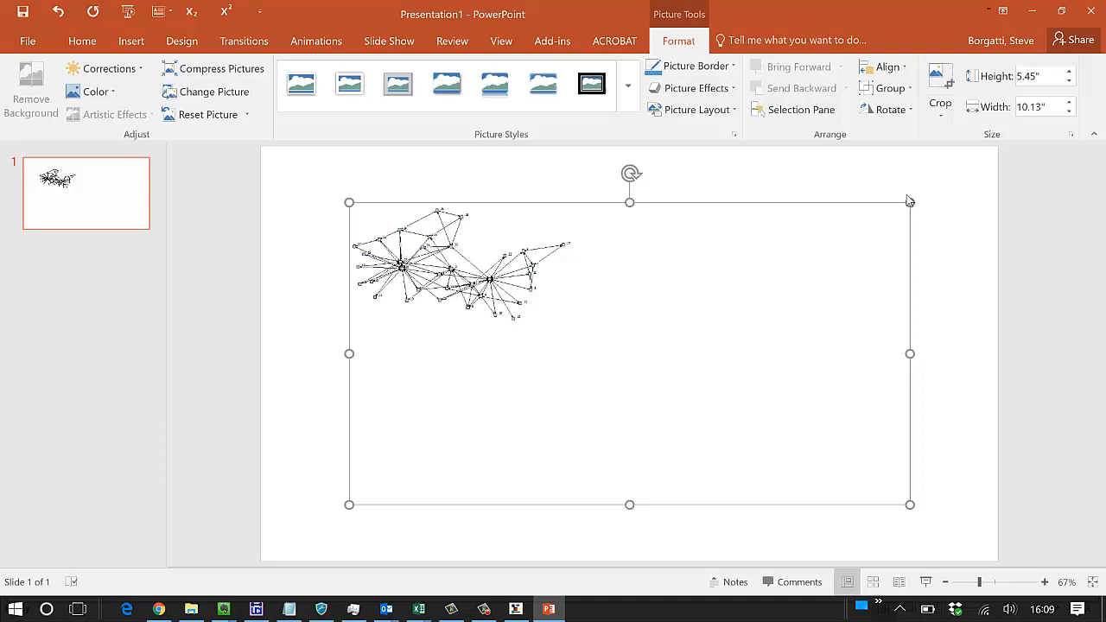
mouse_move(688, 522)
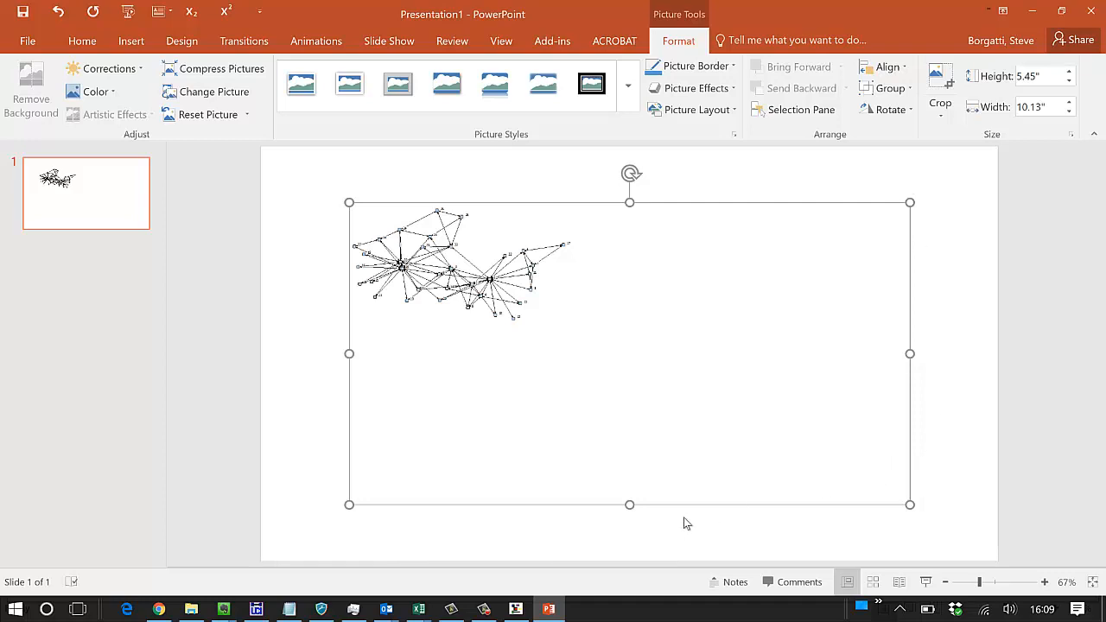
mouse_move(688, 508)
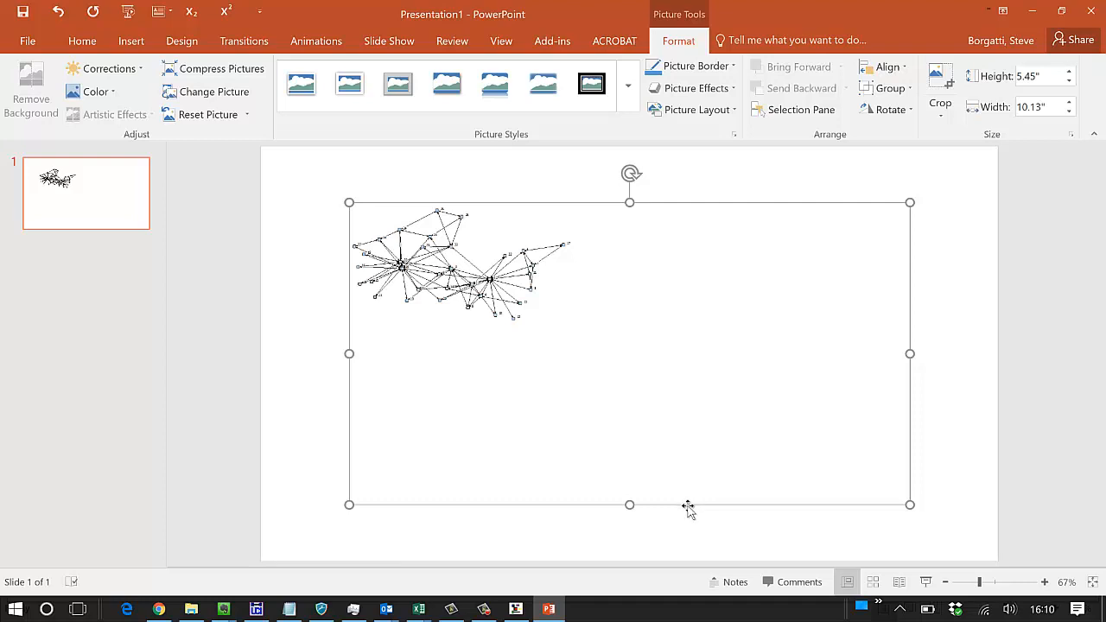
- Use Edit Picture to convert the network picture into a Microsoft Office drawing object
right_click(688, 506)
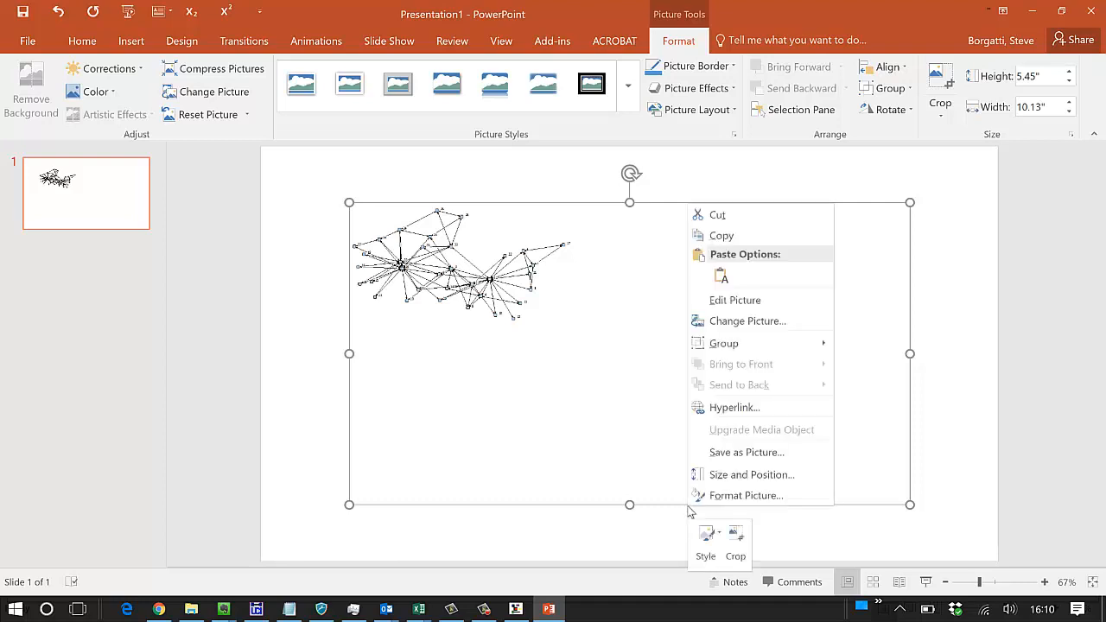
mouse_move(724, 304)
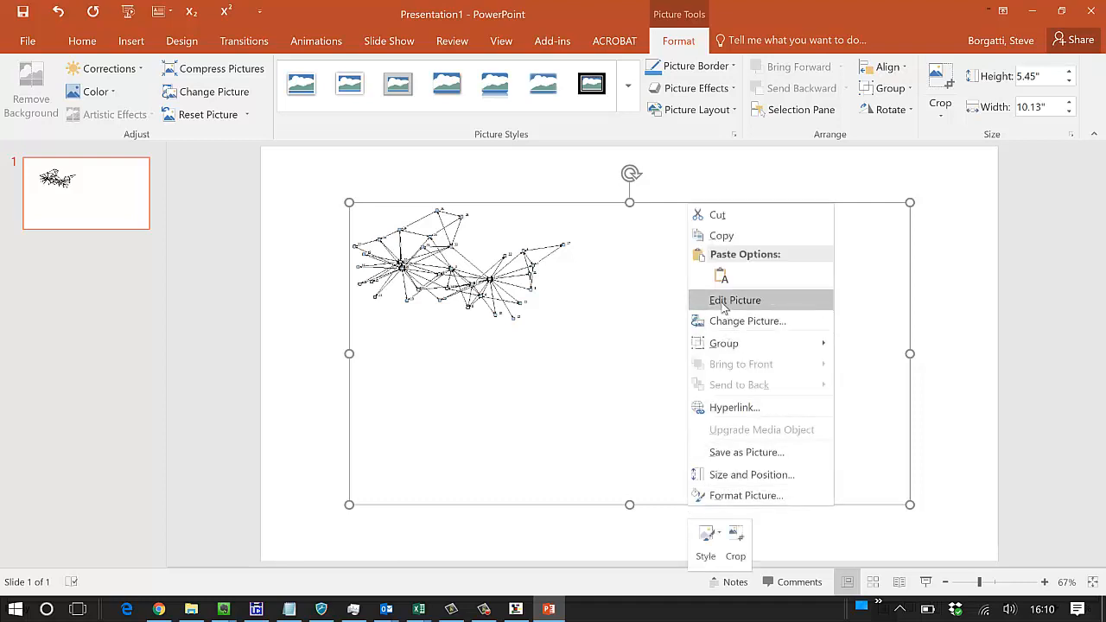
click(734, 300)
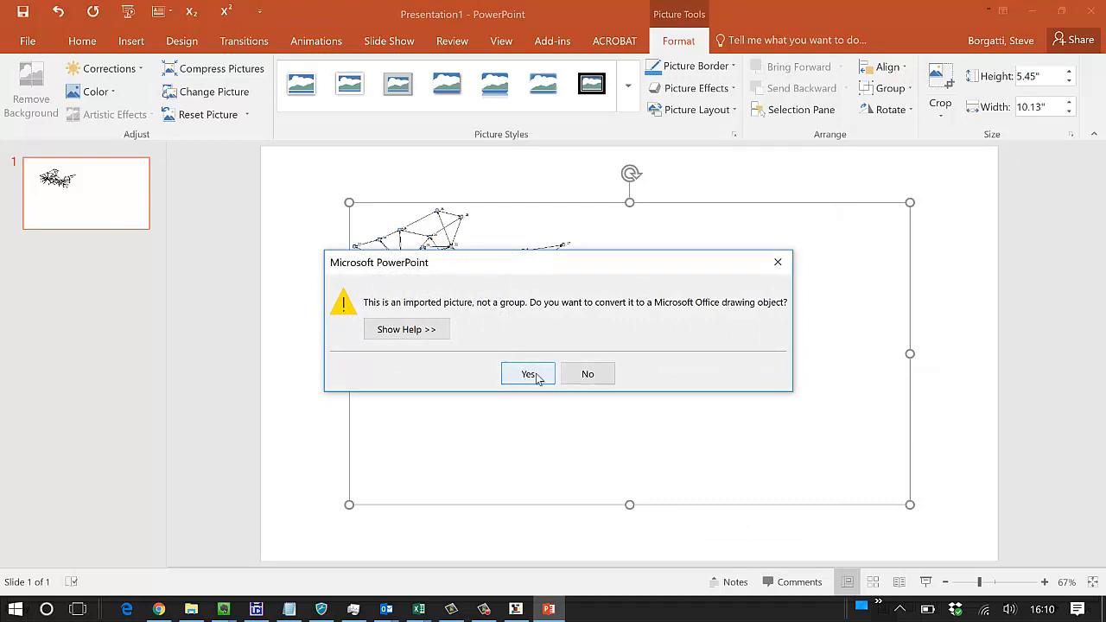
click(529, 373)
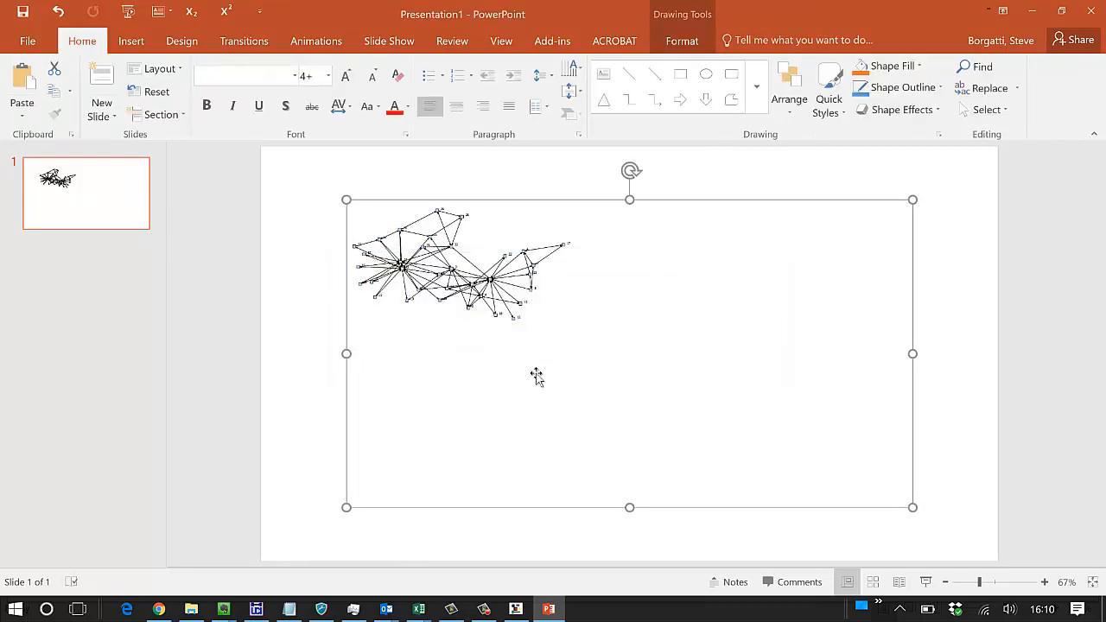
mouse_move(673, 199)
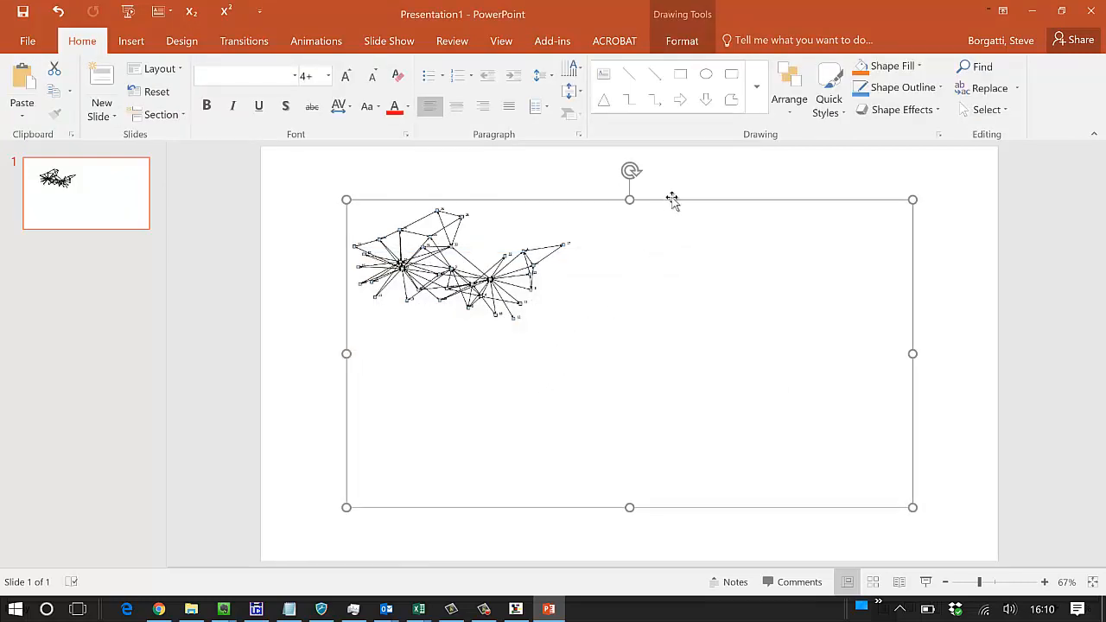
- Ungroup the drawing twice so the network splits into individual node and tie shapes
right_click(674, 201)
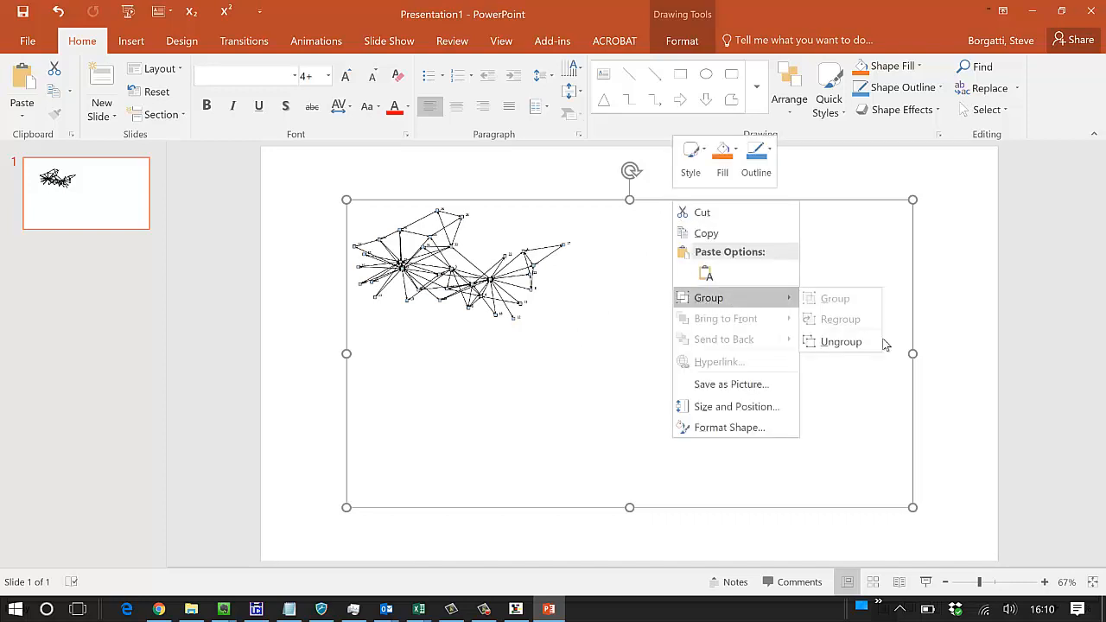
click(840, 342)
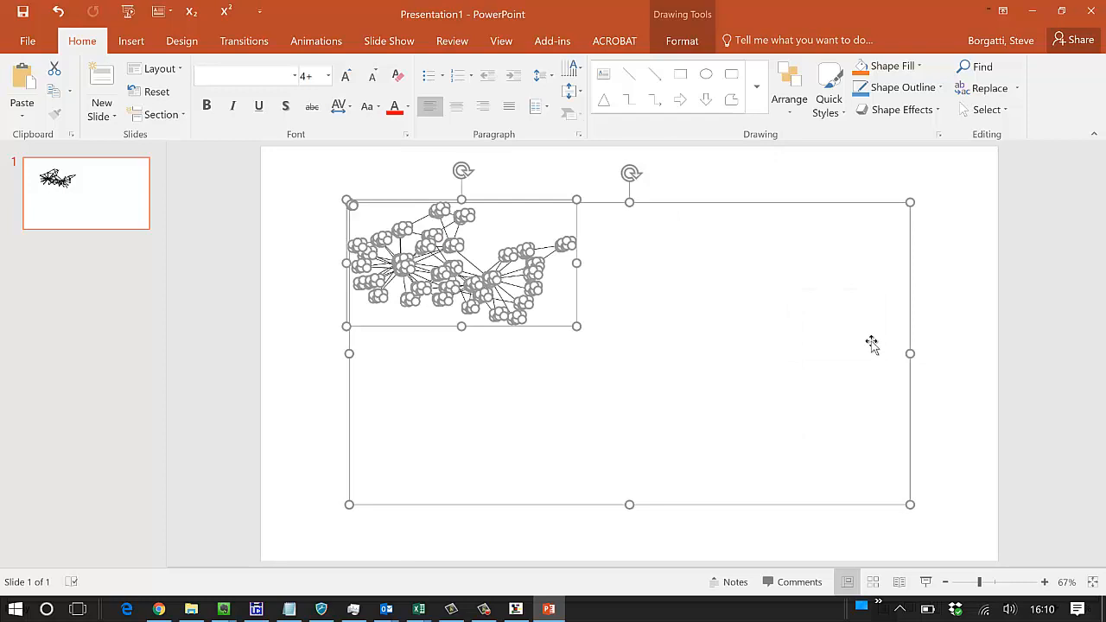
mouse_move(965, 280)
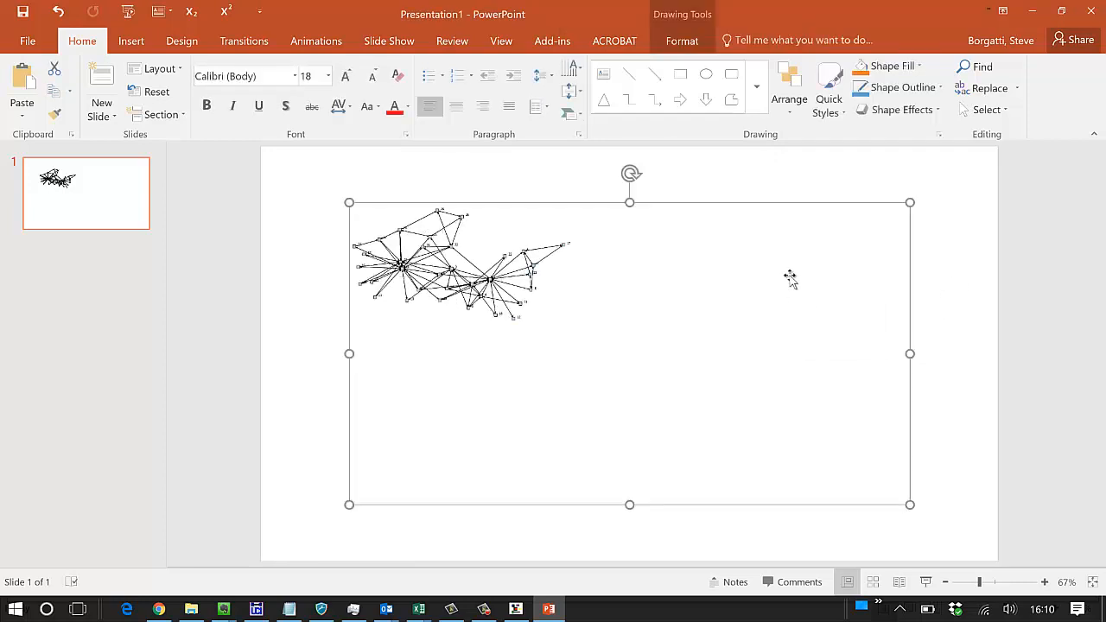
mouse_move(812, 208)
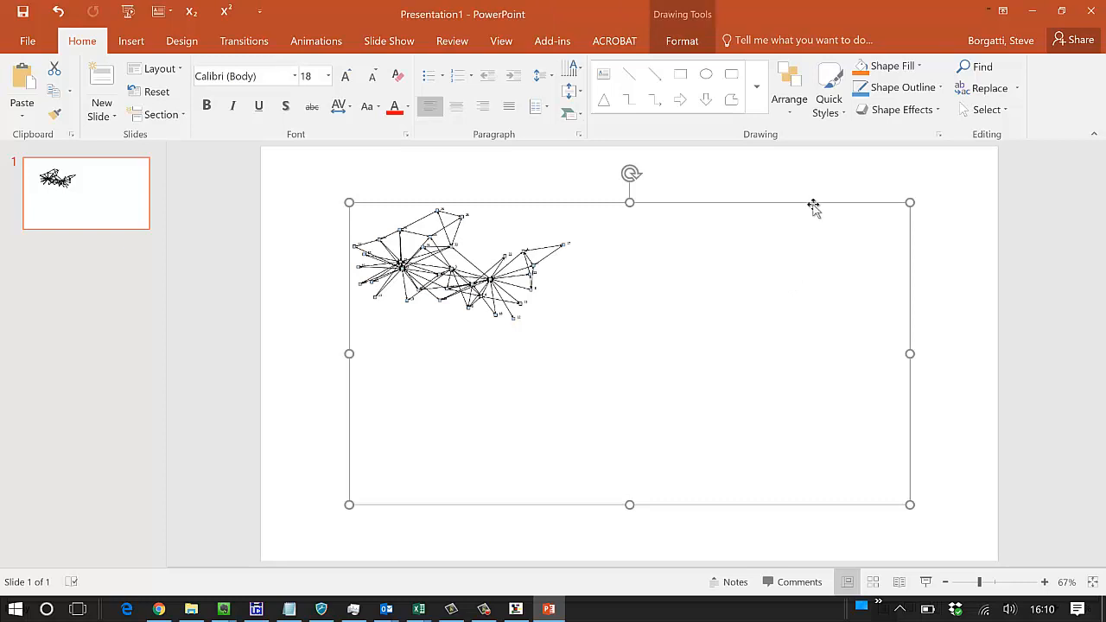
mouse_move(815, 211)
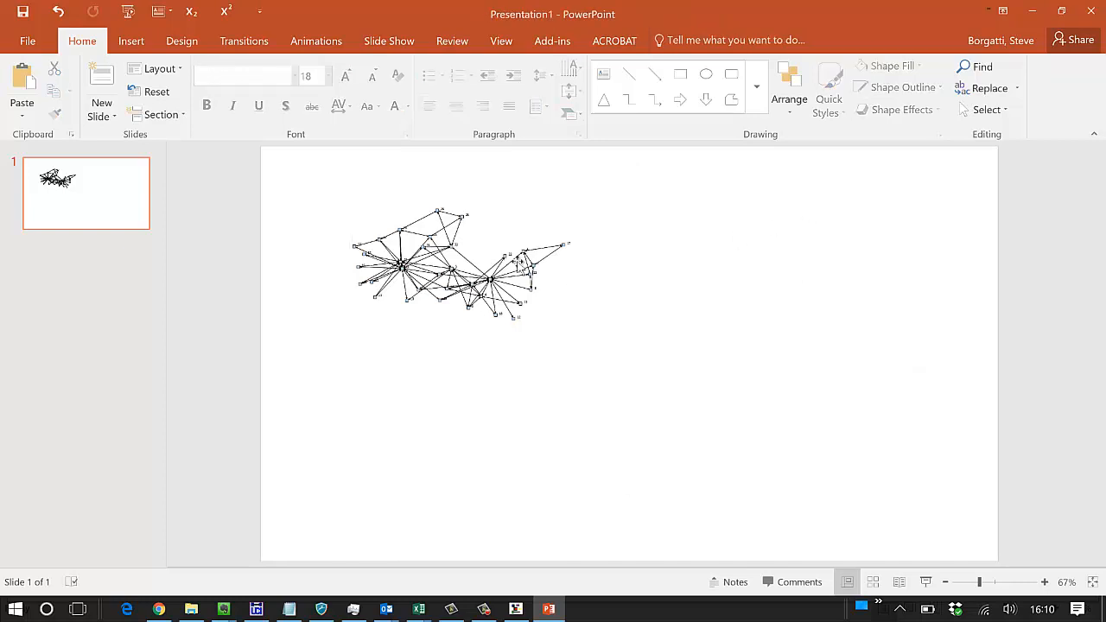
click(432, 268)
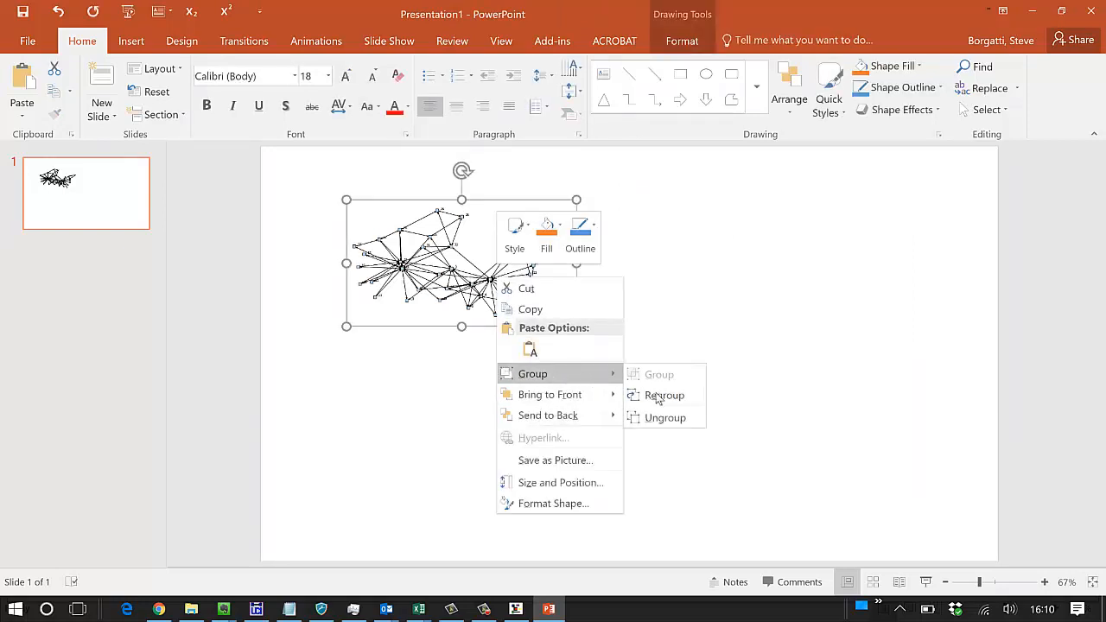
click(664, 416)
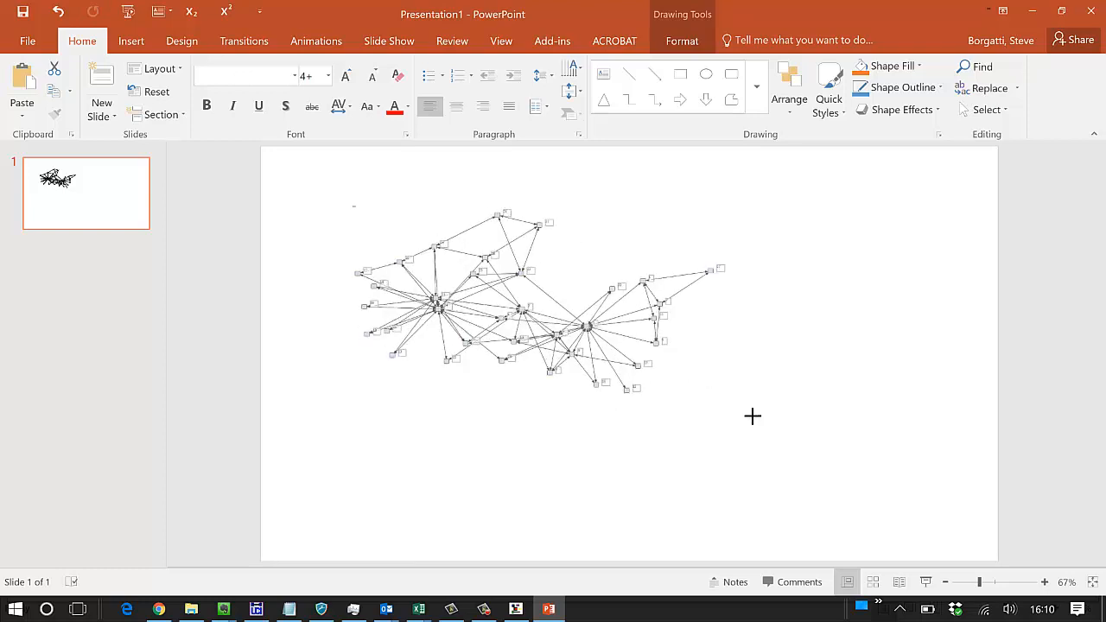
- Select the whole network and raise its node label font size to 10
click(553, 328)
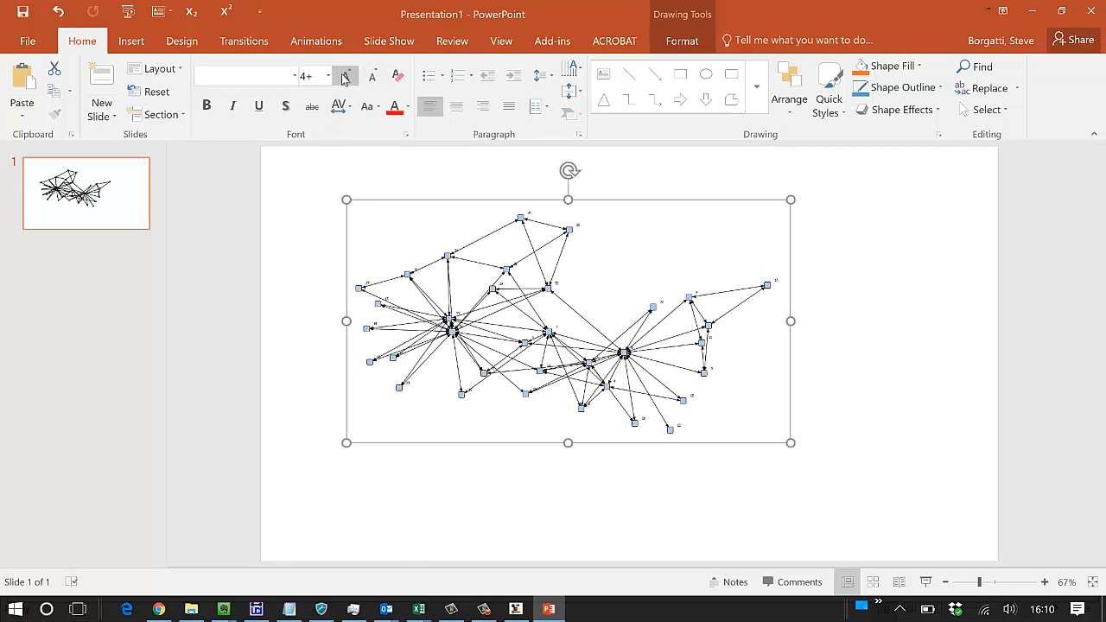
click(343, 76)
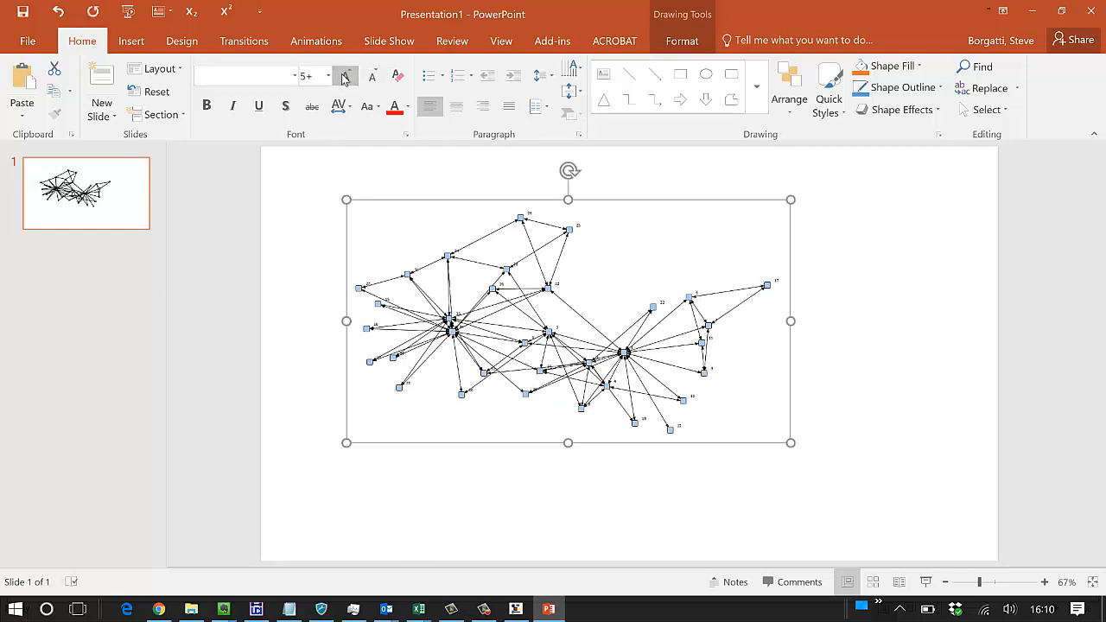
click(344, 76)
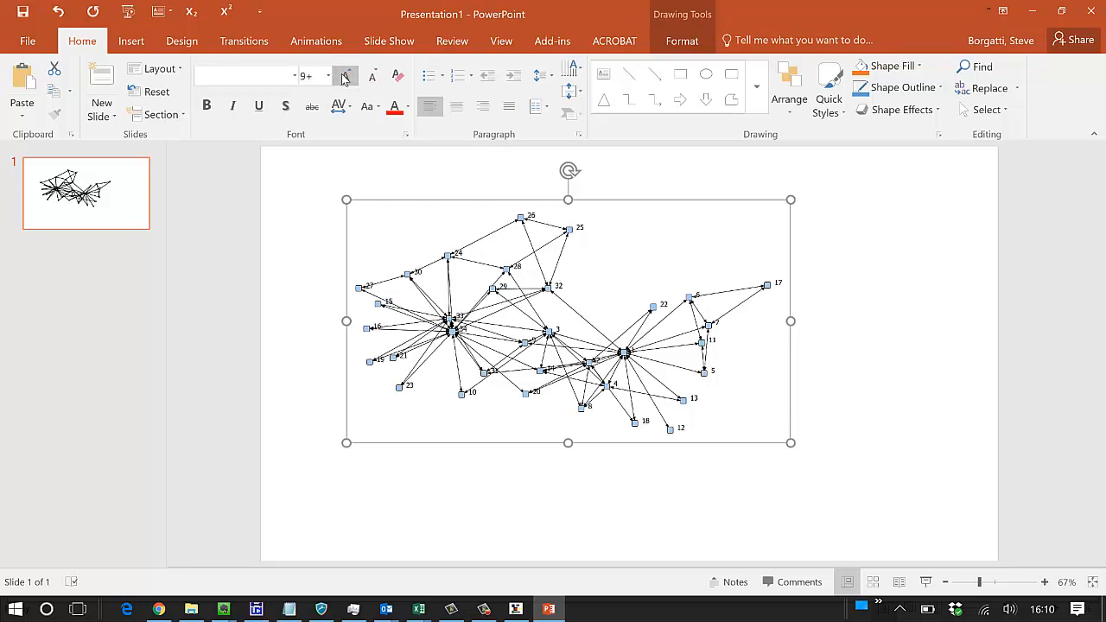
click(370, 76)
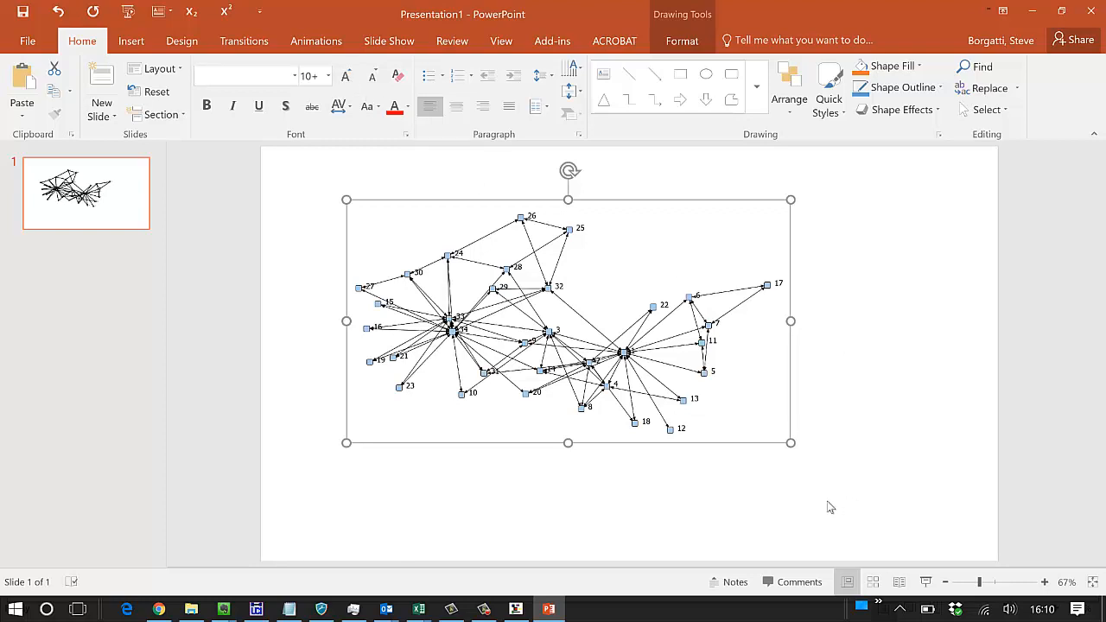
mouse_move(746, 453)
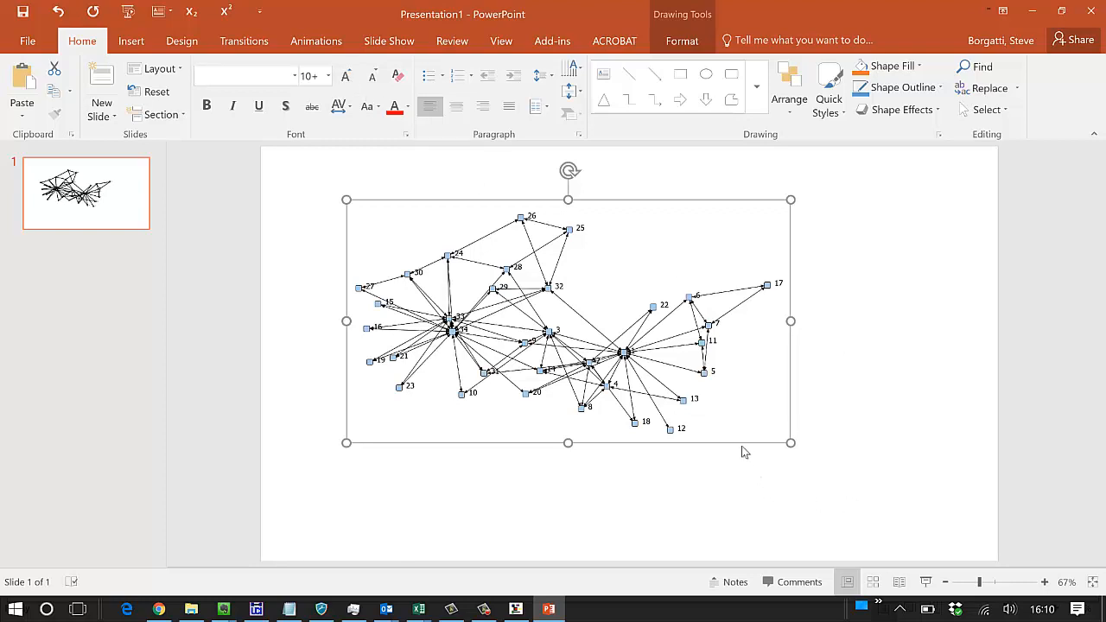
mouse_move(741, 448)
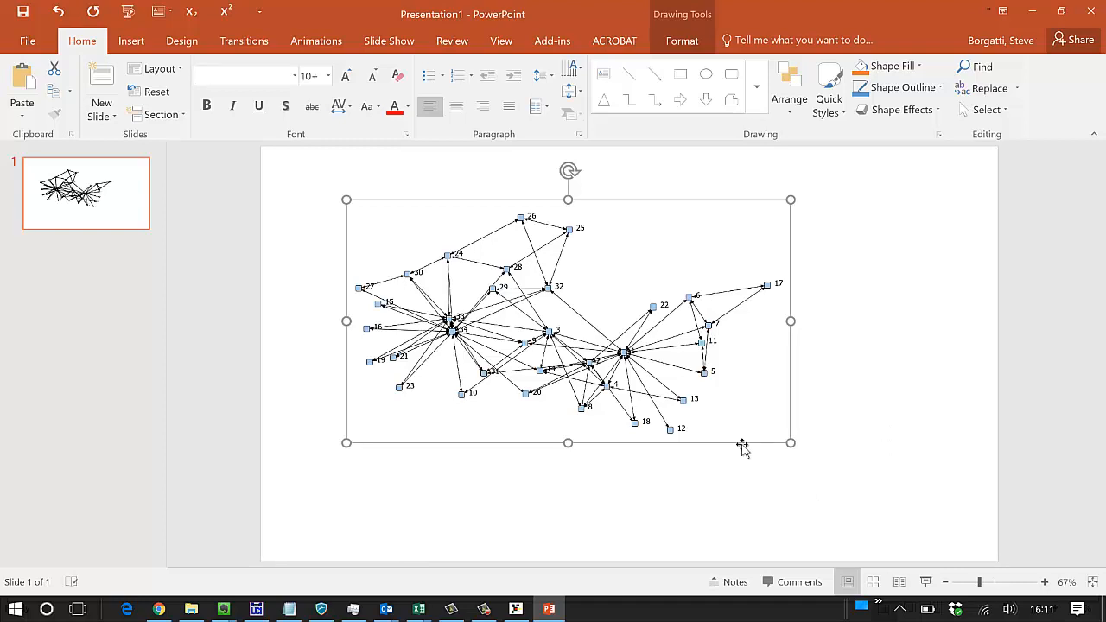
- Save the drawing as PNG picture 'atest', then bring up File Explorer
right_click(741, 446)
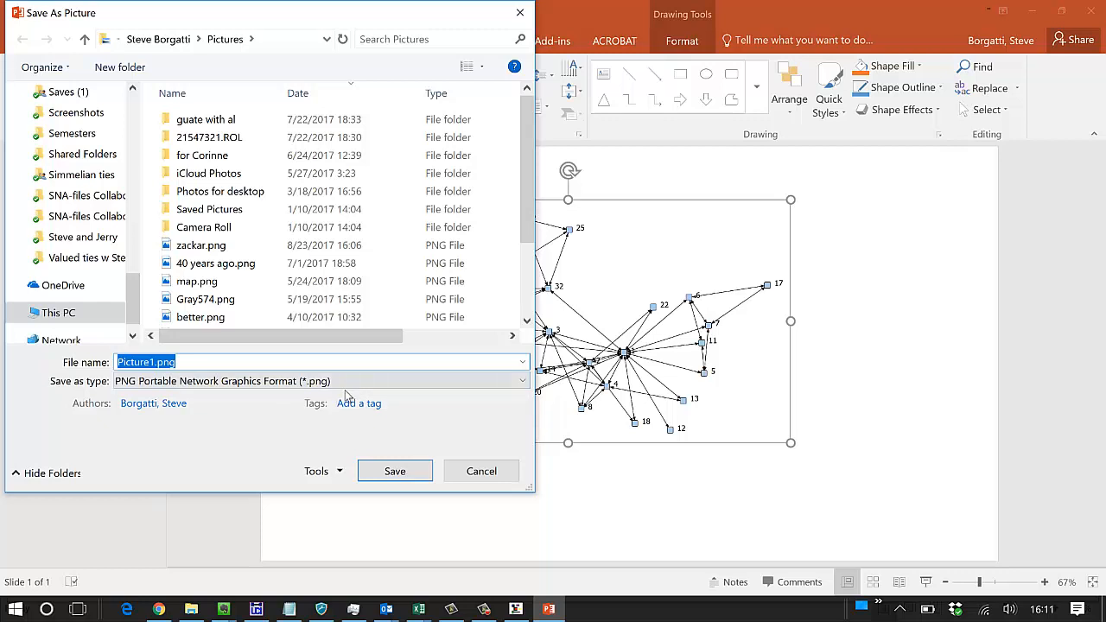
text(atest)
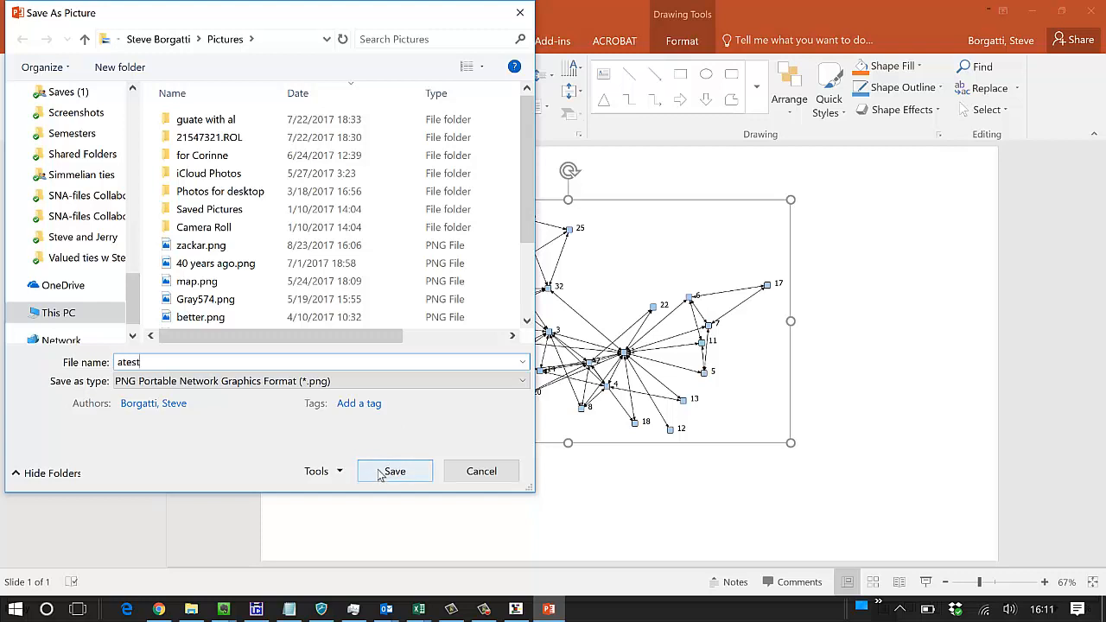
click(394, 470)
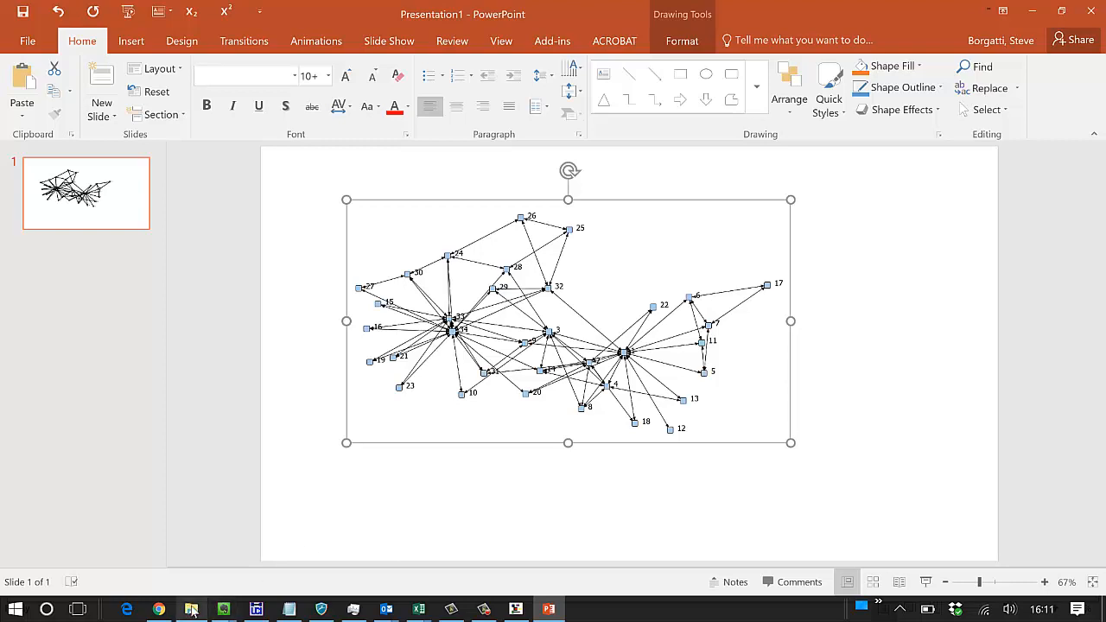
click(190, 609)
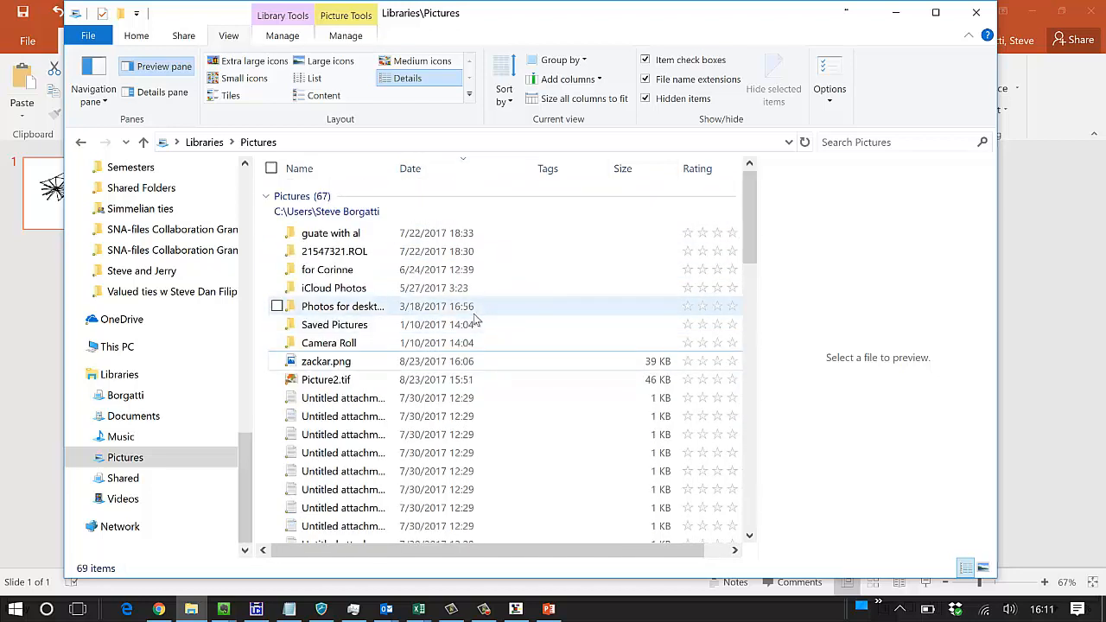
mouse_move(482, 326)
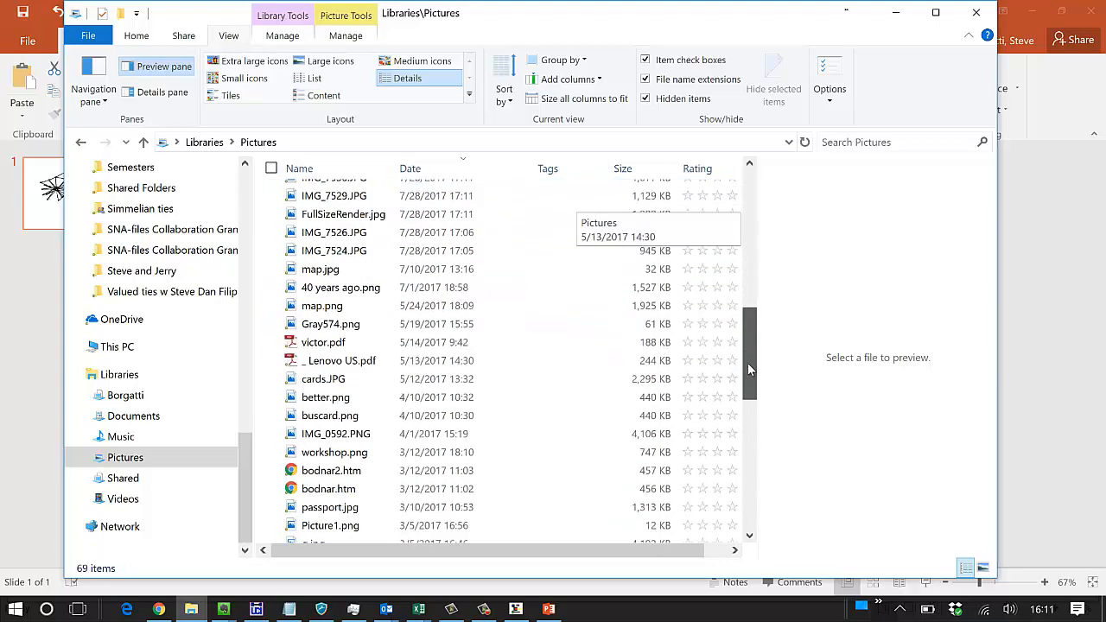
- Find atest.png in the Pictures library and open it in Photos
scroll(up, 3)
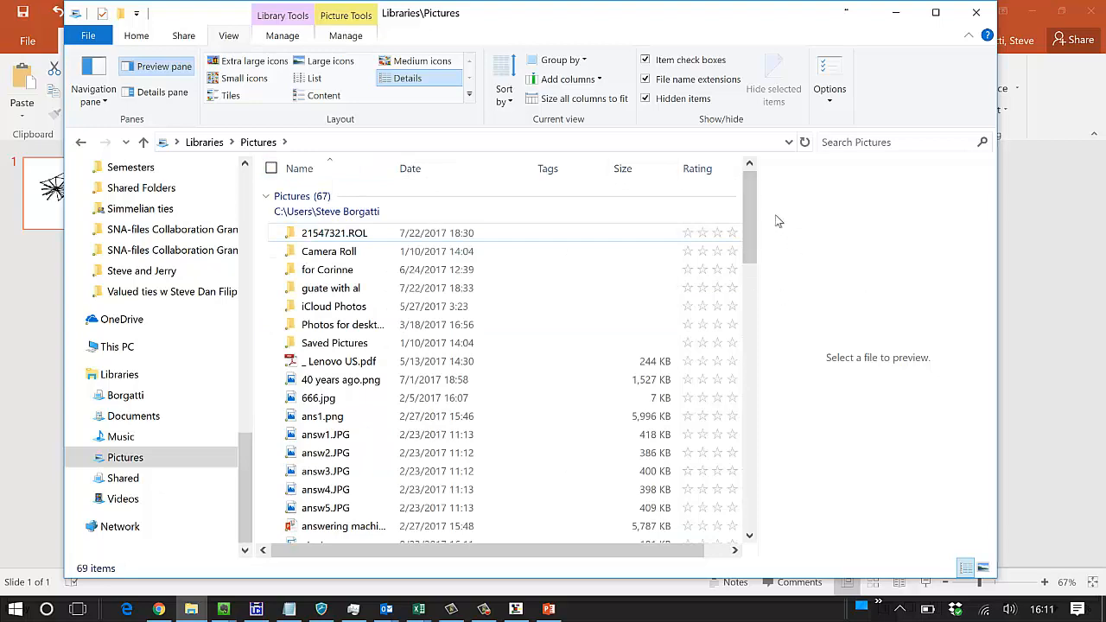
scroll(down, 3)
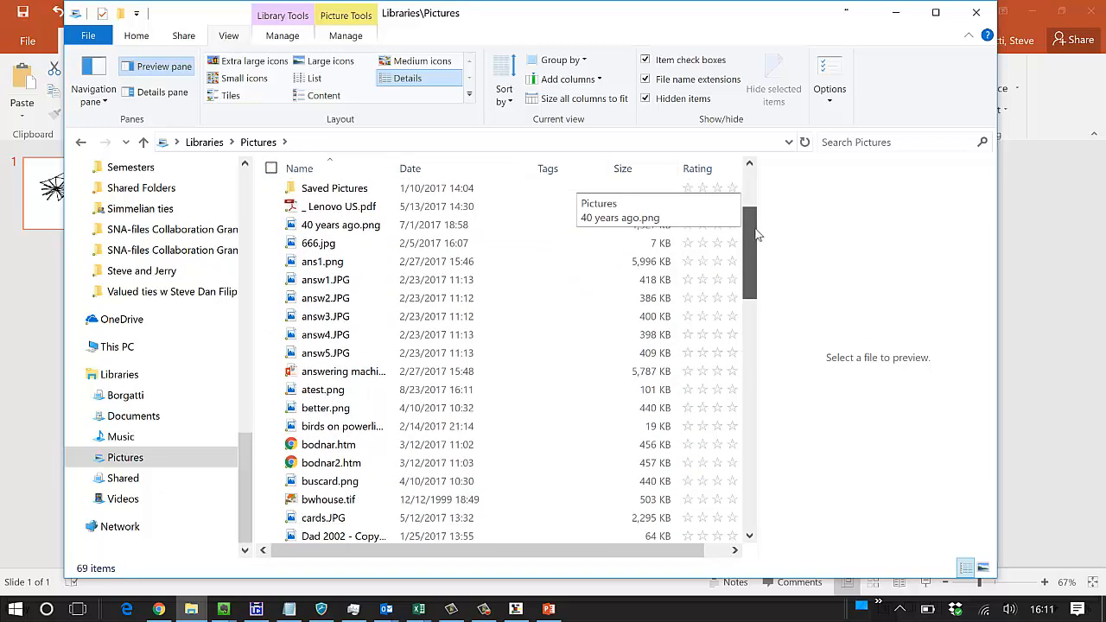
click(323, 389)
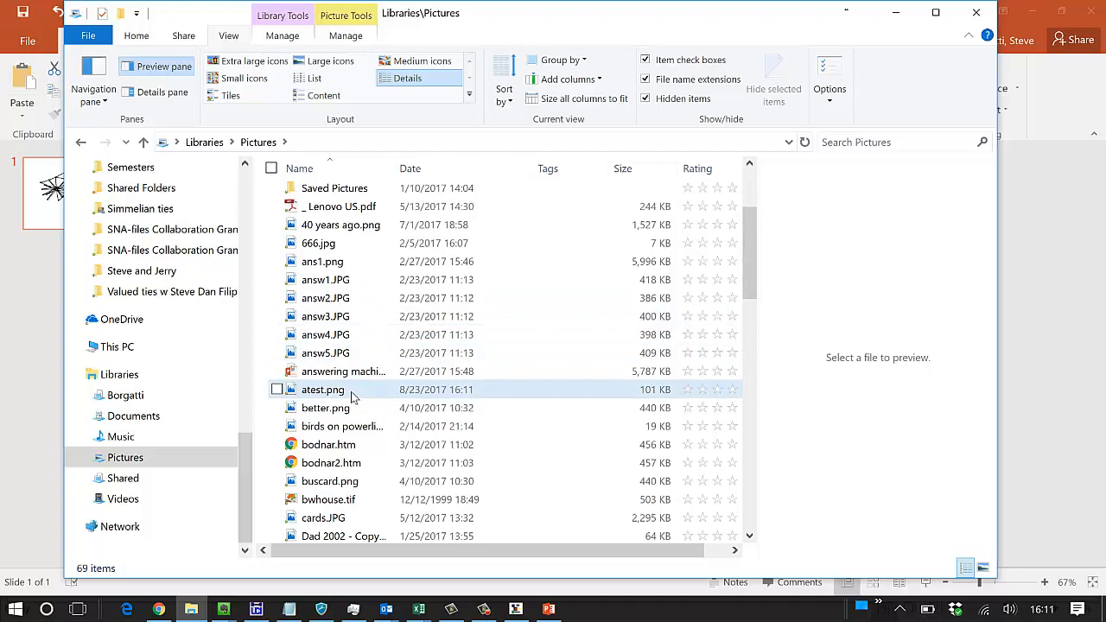
click(323, 390)
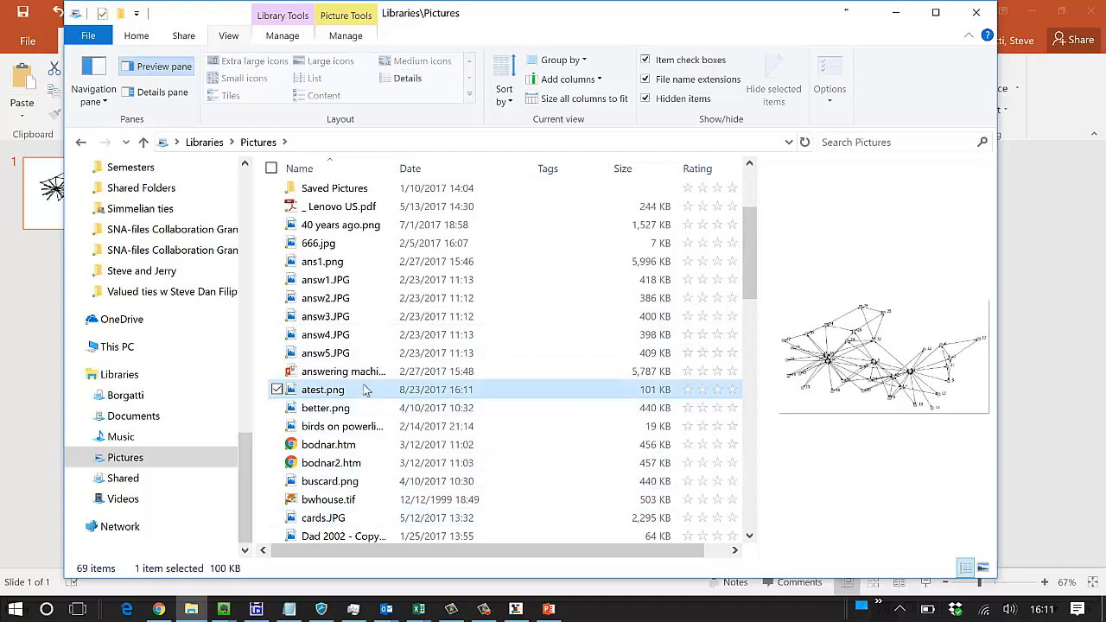
double_click(323, 389)
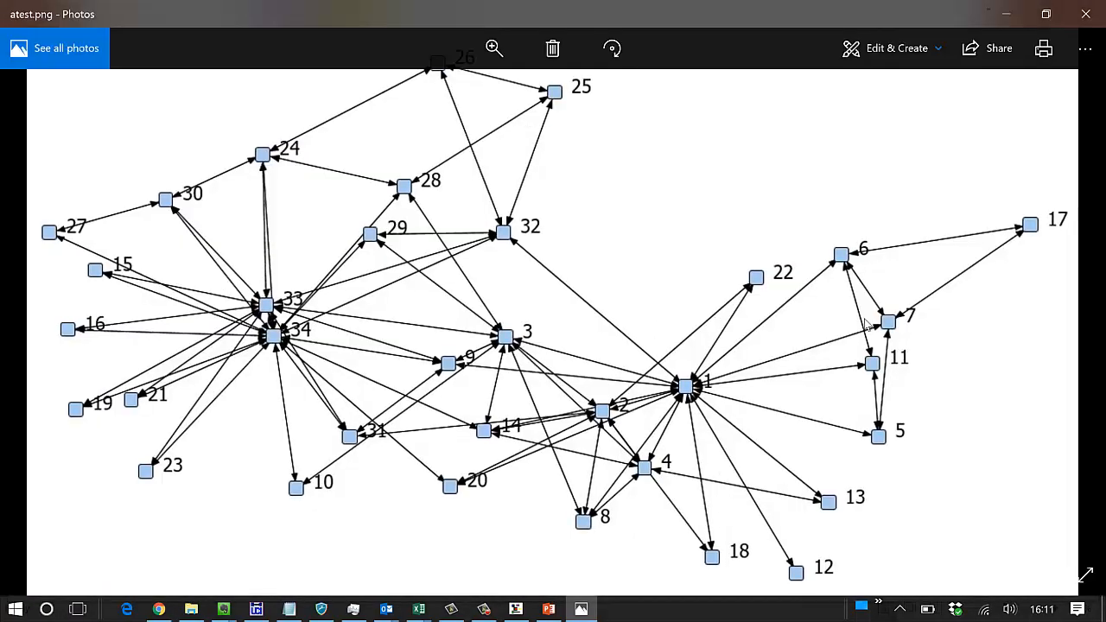